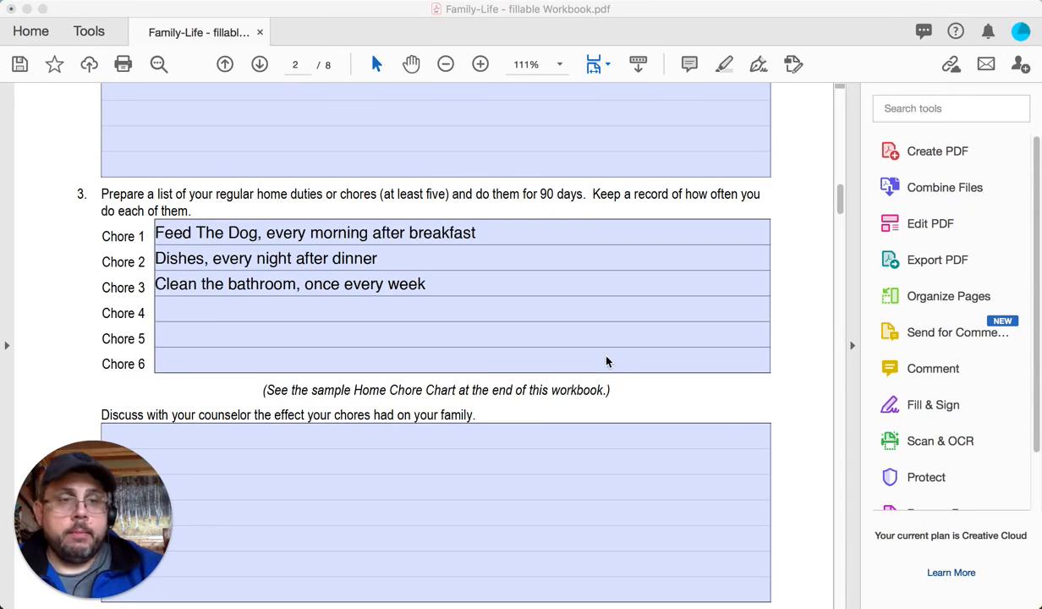
pyautogui.moveTo(156, 210)
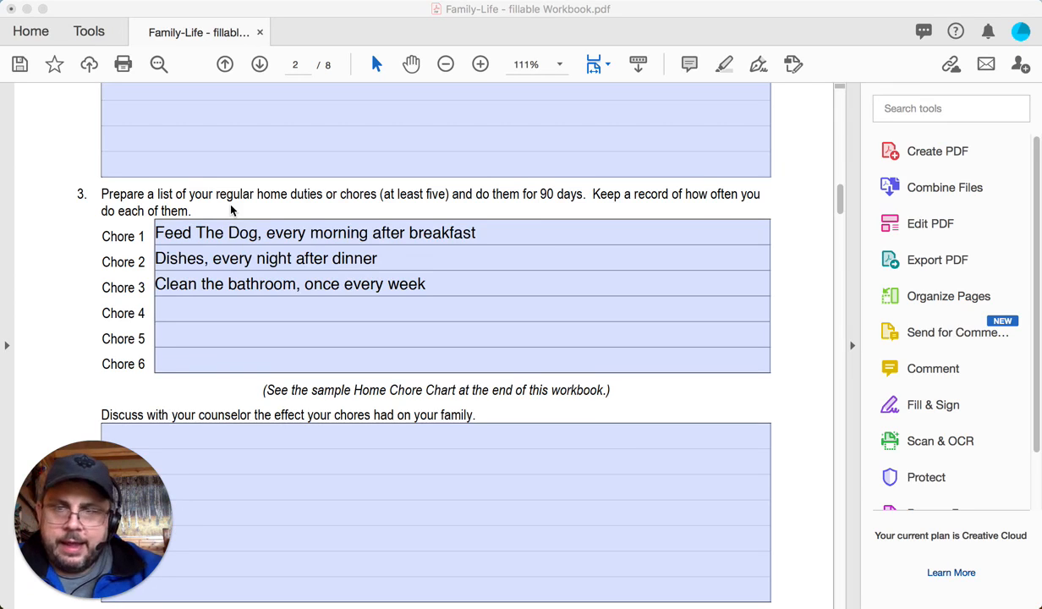
pyautogui.moveTo(76, 206)
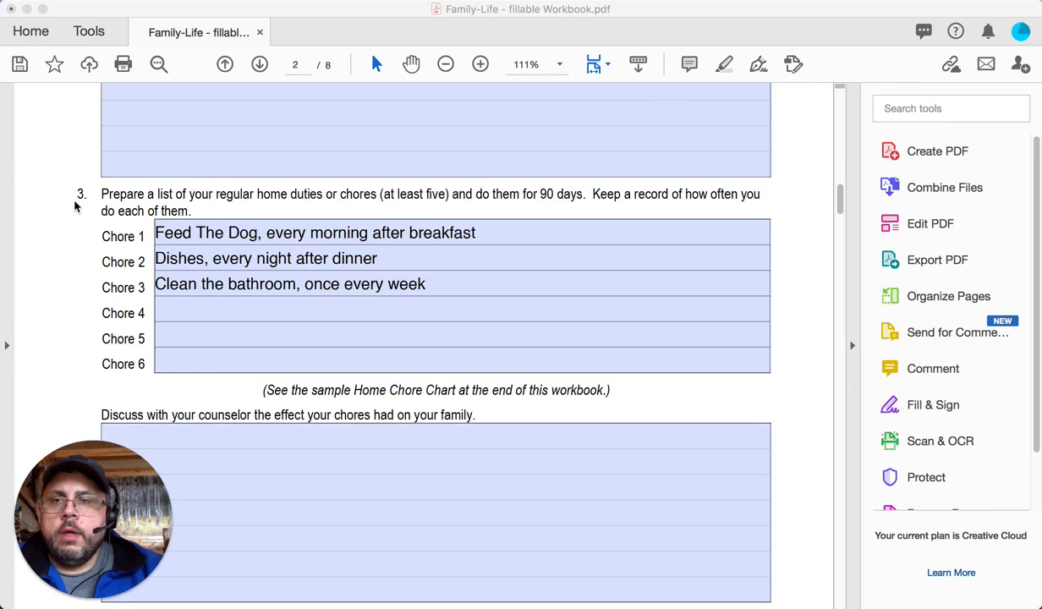
pyautogui.moveTo(274, 335)
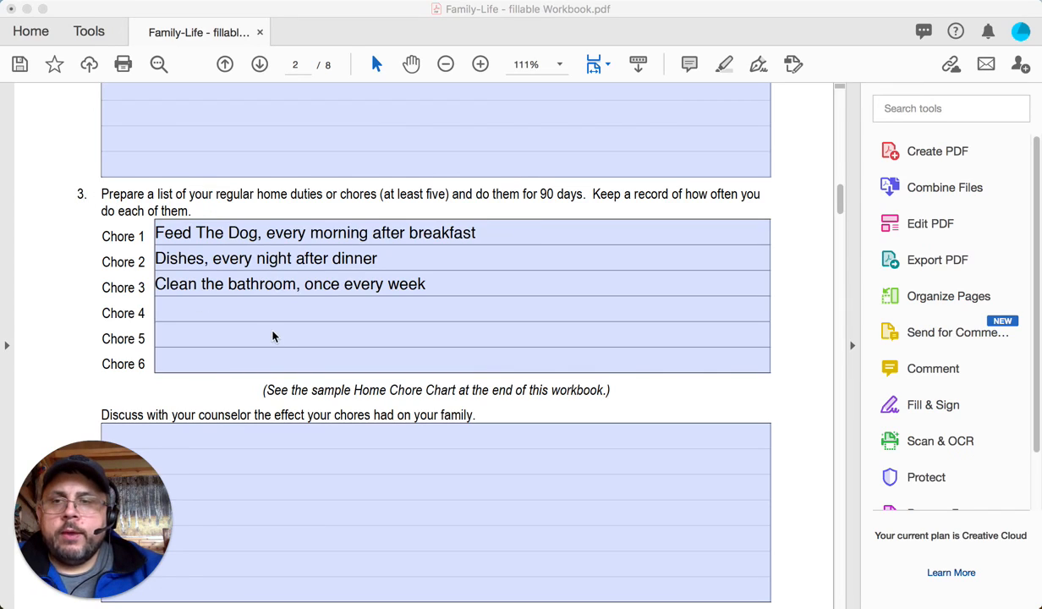
pyautogui.moveTo(209, 261)
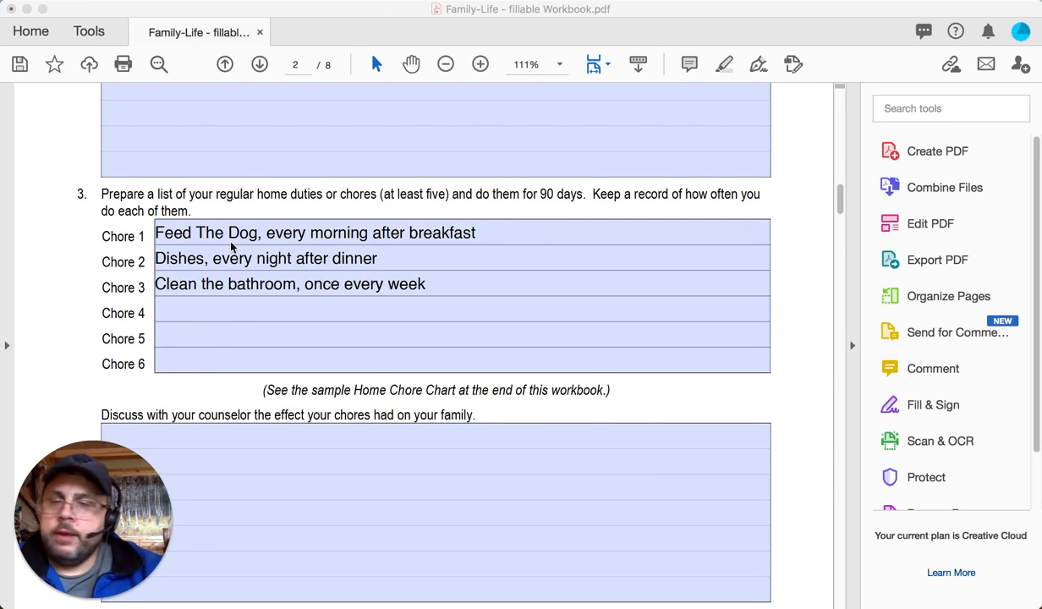
pyautogui.moveTo(318, 330)
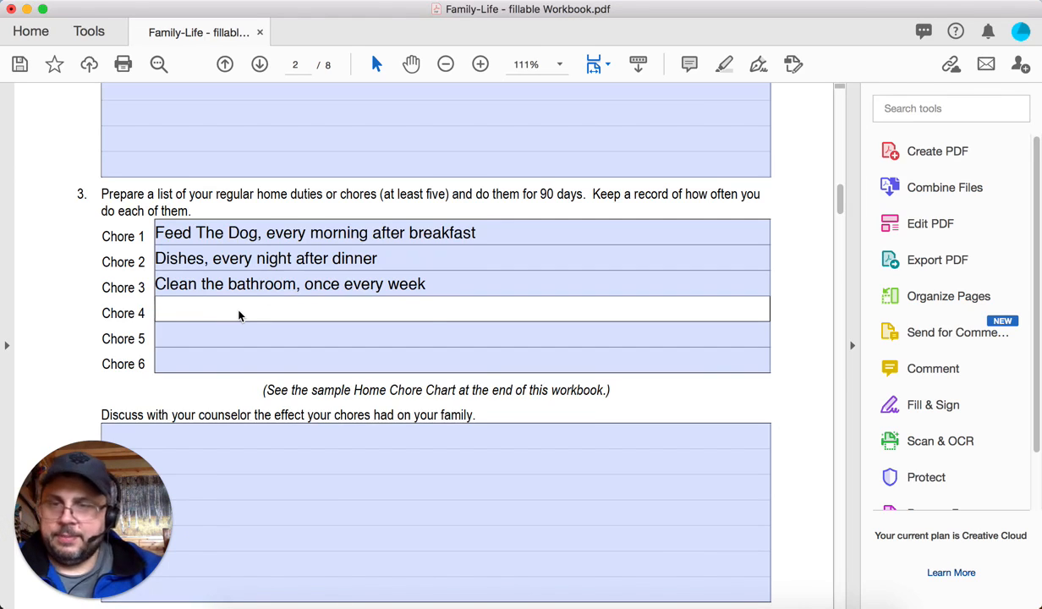
# Replace 'once' with 'twice' so Chore 3 reads 'Clean the bathroom, twice every week'
pyautogui.click(296, 257)
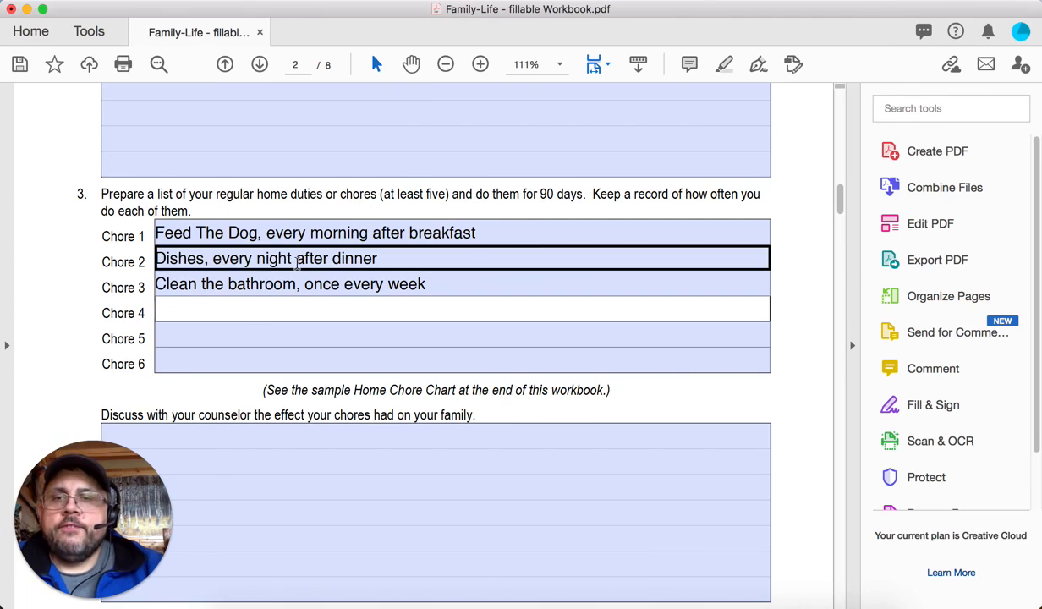
pyautogui.doubleClick(242, 234)
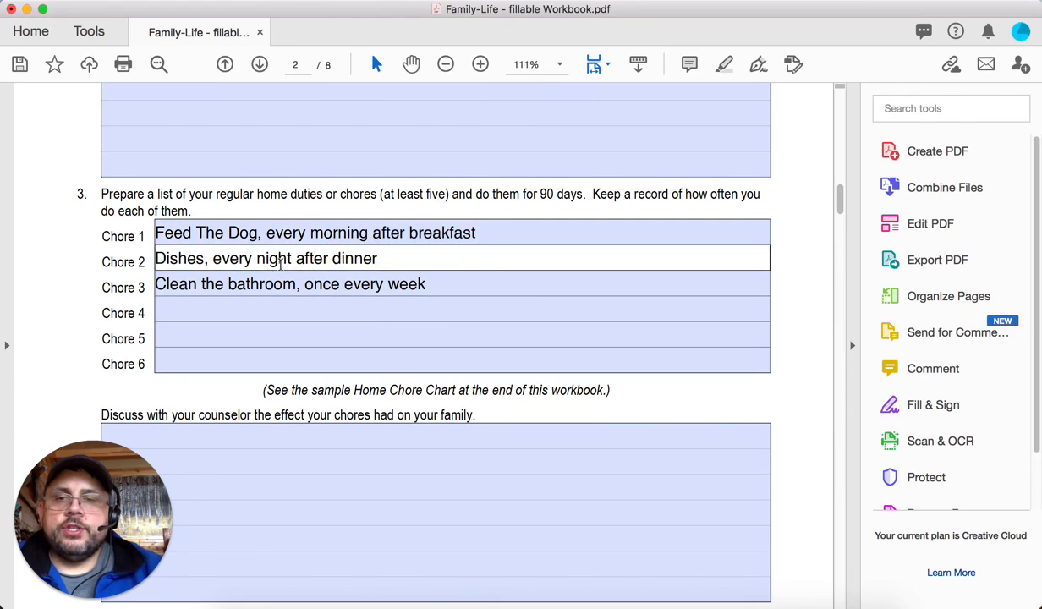
pyautogui.doubleClick(250, 257)
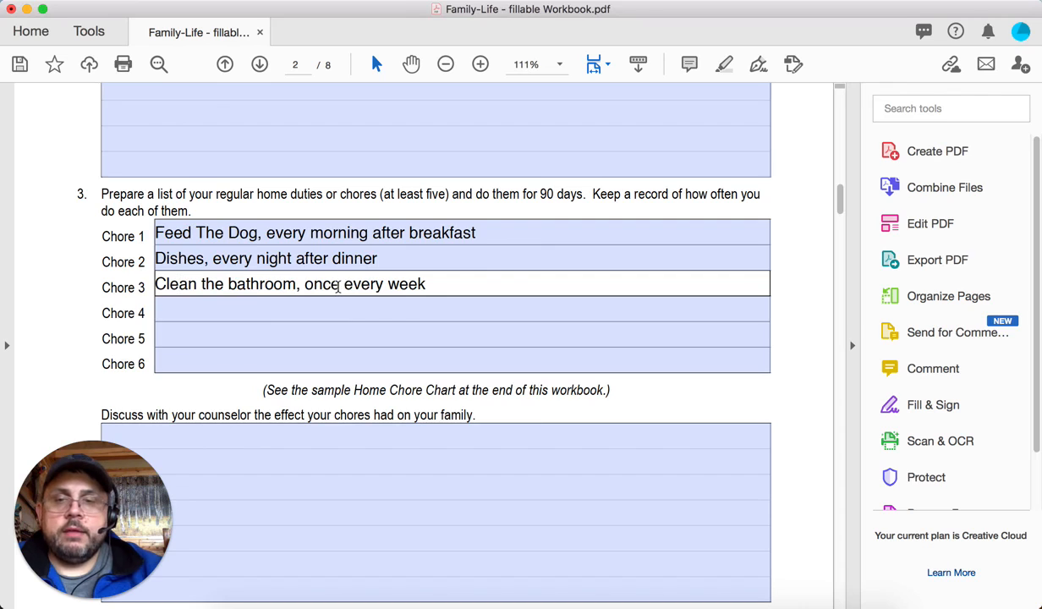
pyautogui.write('twice')
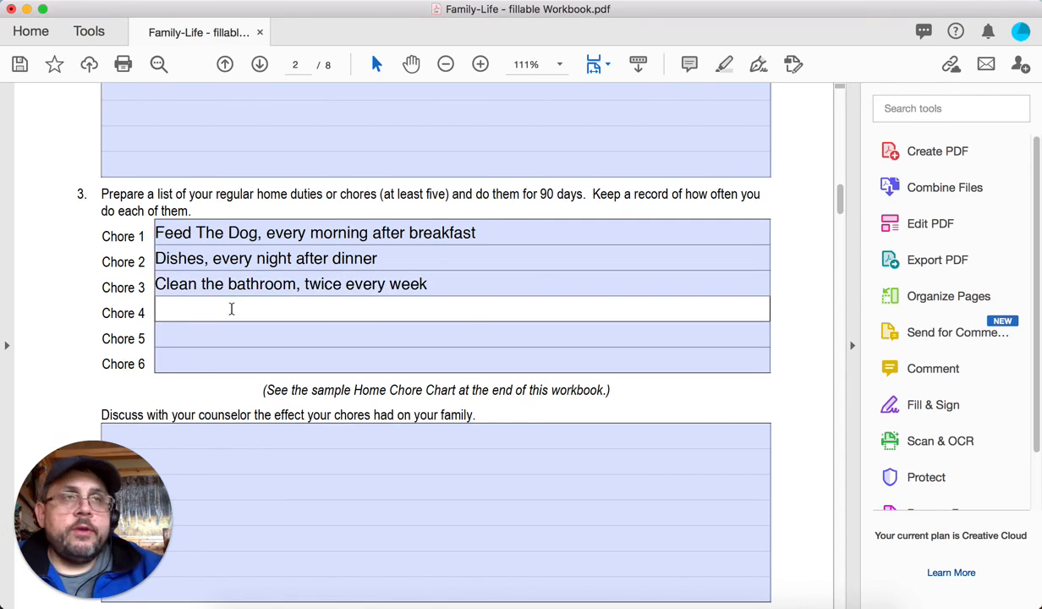
# Enter Chore 4 as 'Sweeping off the porch, weekends before dinner'
pyautogui.write('Sweeping o')
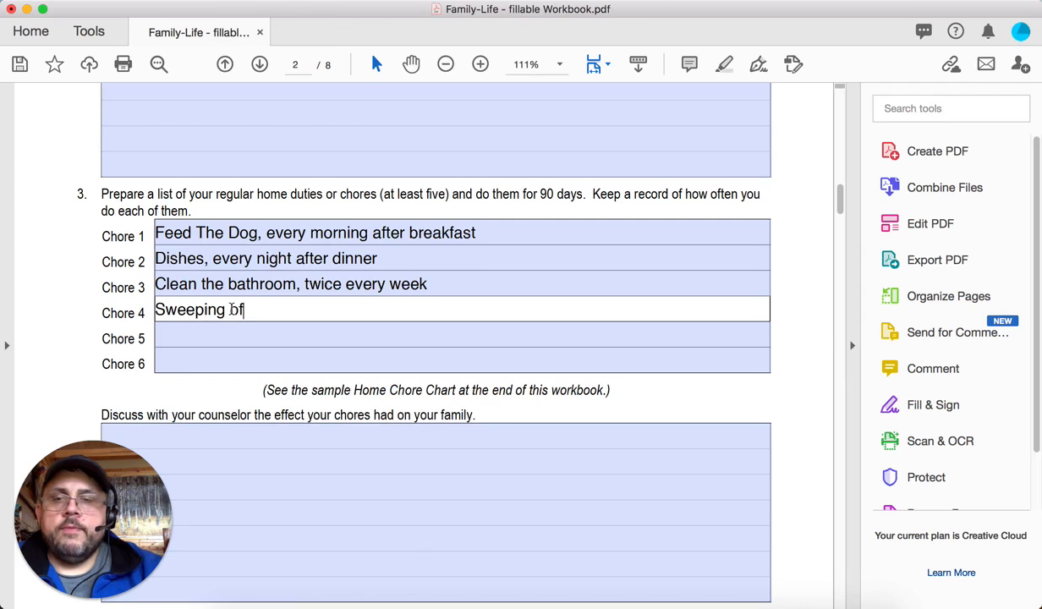
pyautogui.write('f the porch,')
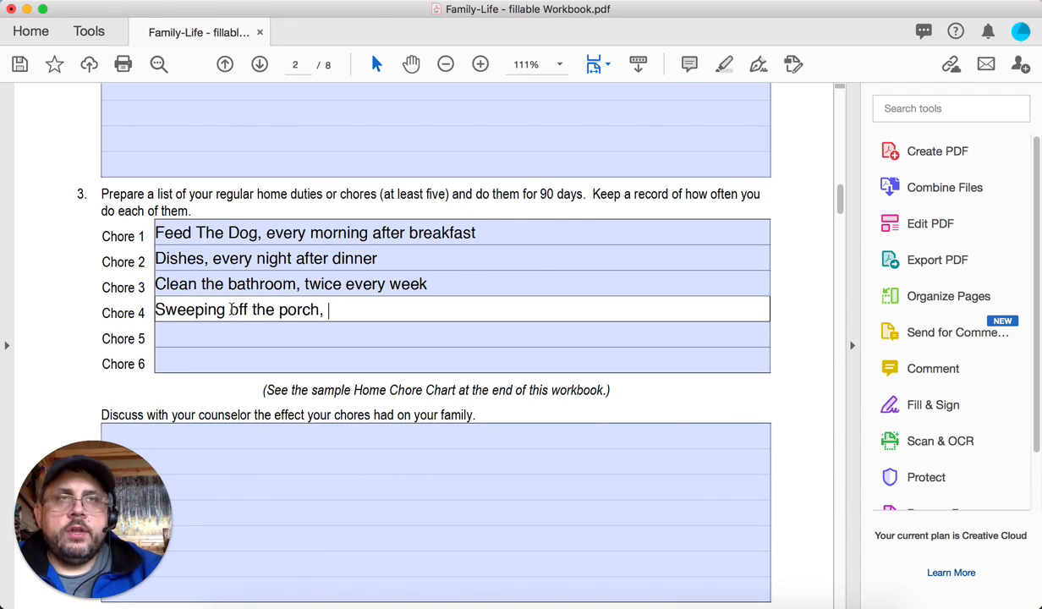
pyautogui.write('w')
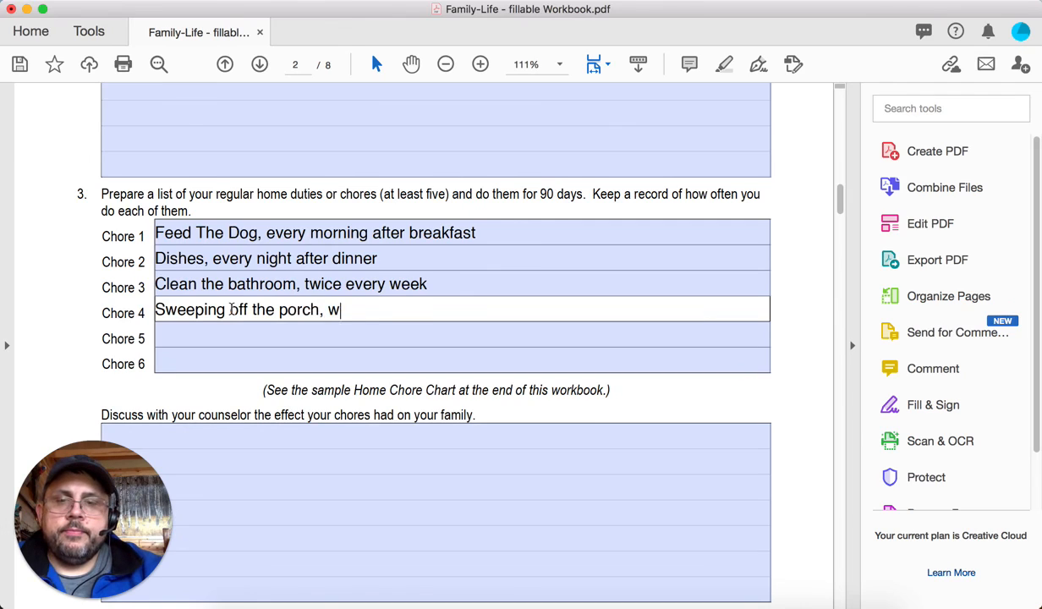
pyautogui.write('eekends bef')
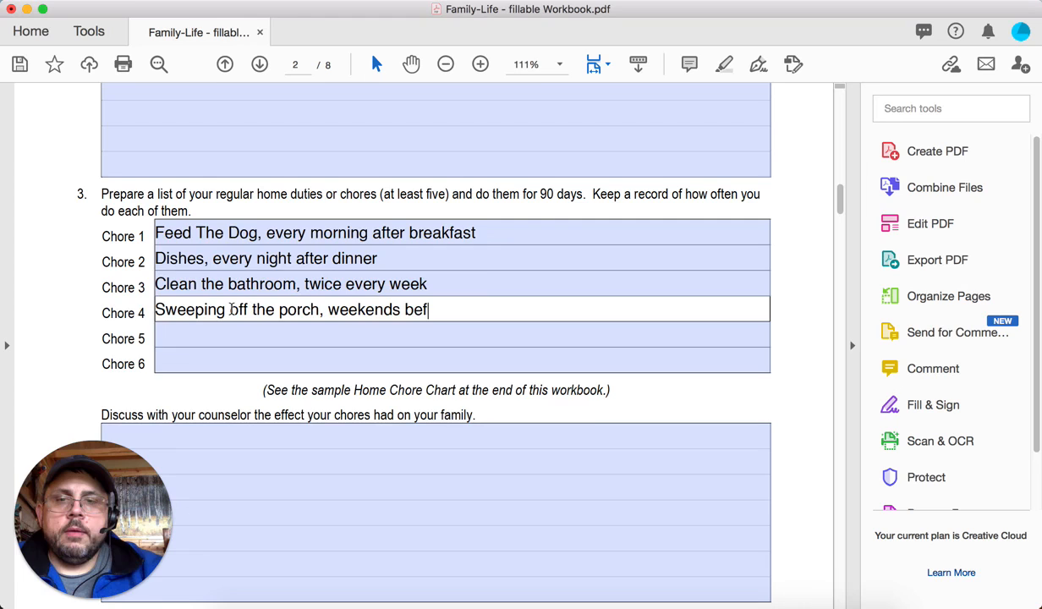
pyautogui.write('ore dinner')
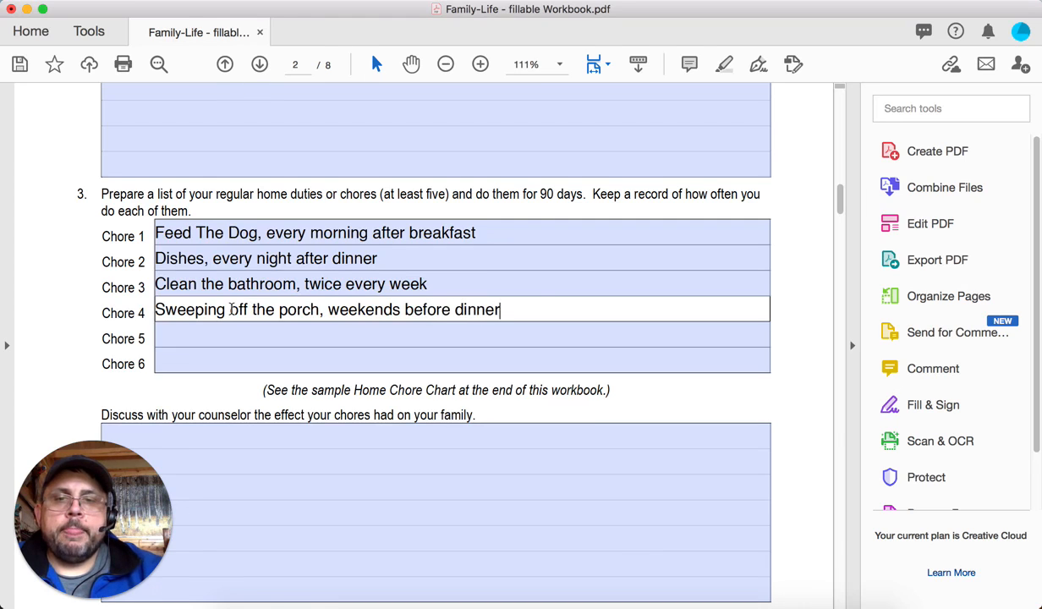
pyautogui.click(199, 339)
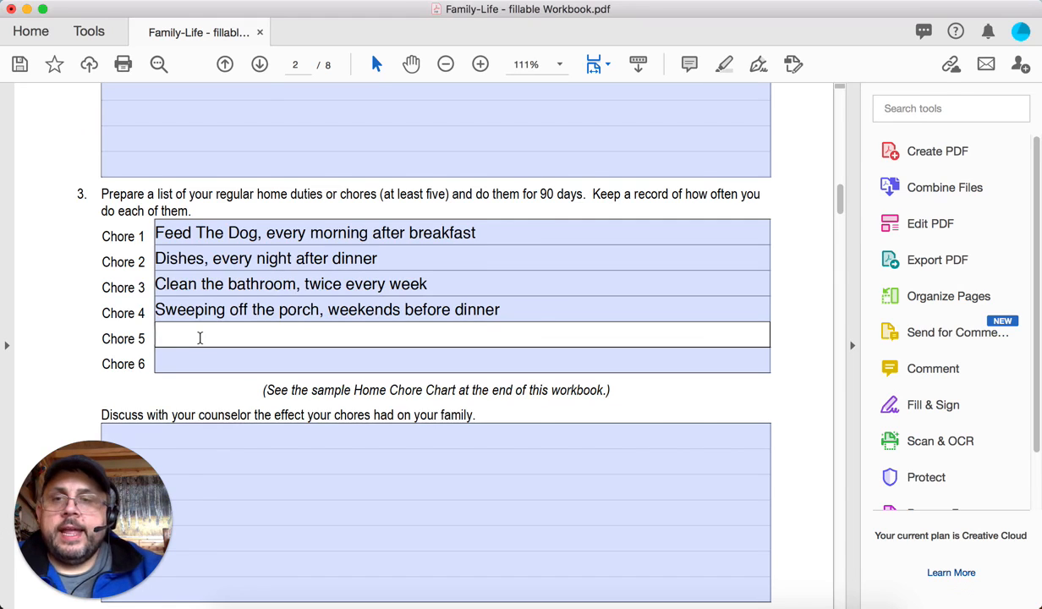
# Enter Chore 5 as 'taking out the trash, every other night'
pyautogui.write('taking')
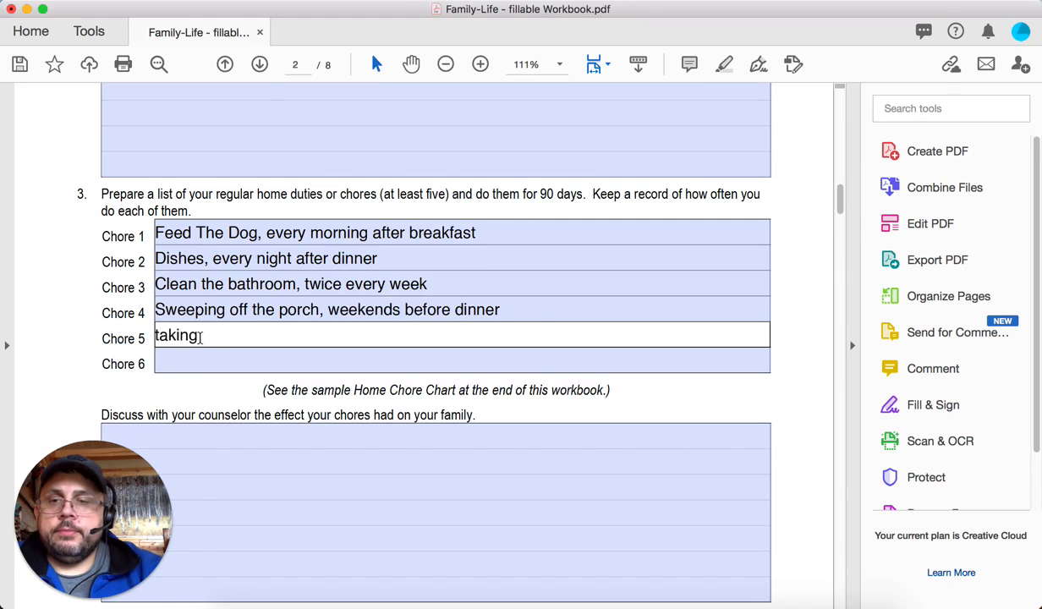
pyautogui.write('out the trash')
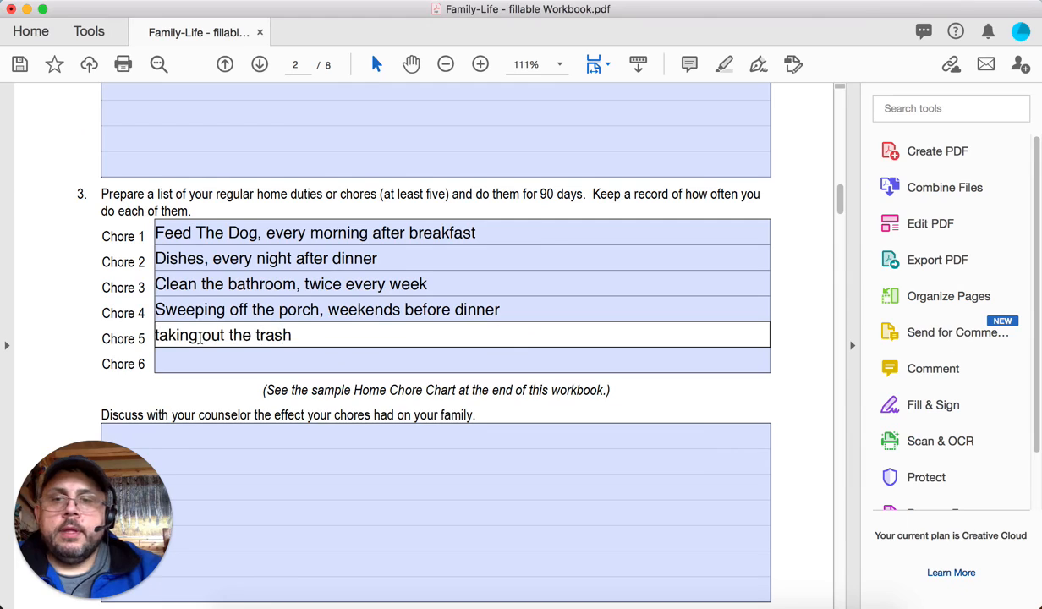
pyautogui.write(',')
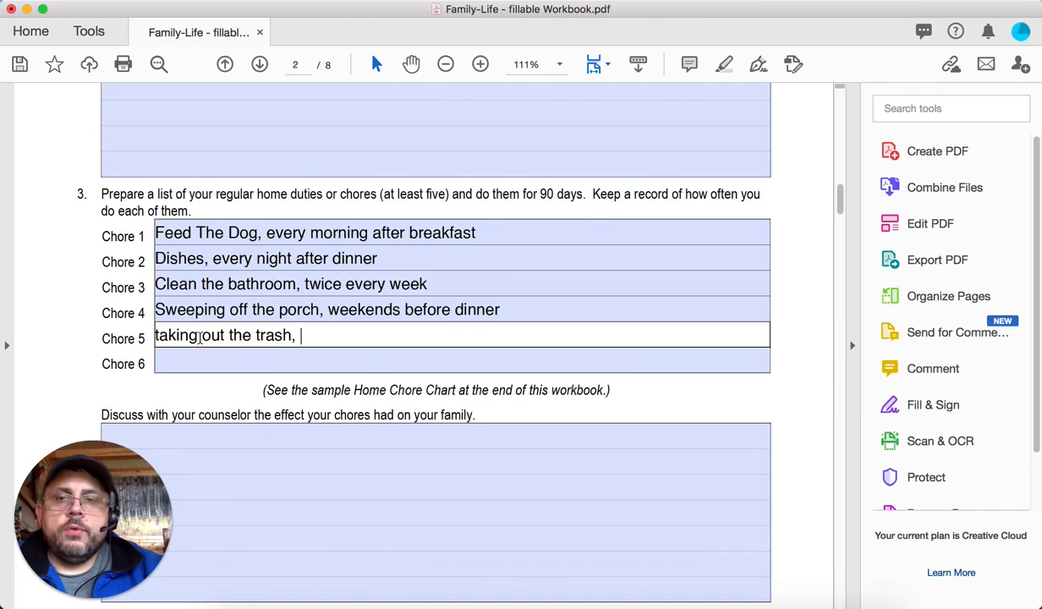
pyautogui.write('every')
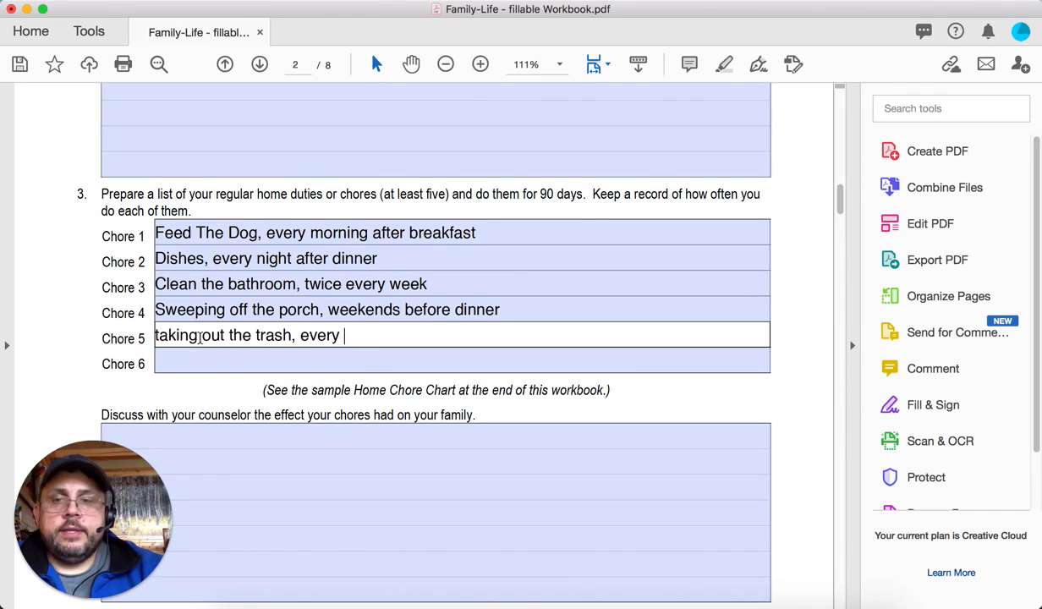
pyautogui.write('other night')
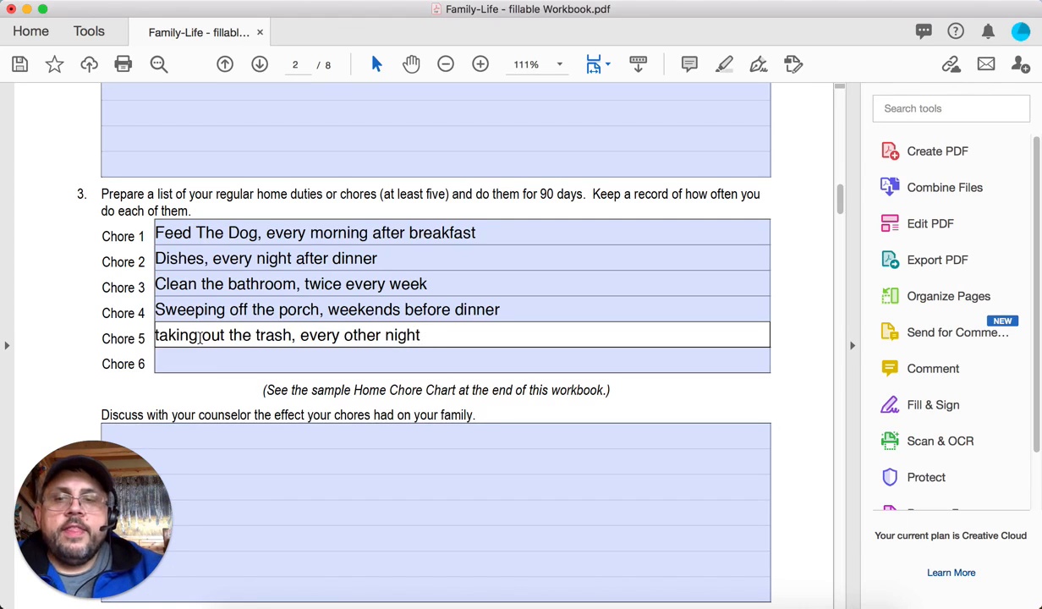
pyautogui.click(420, 335)
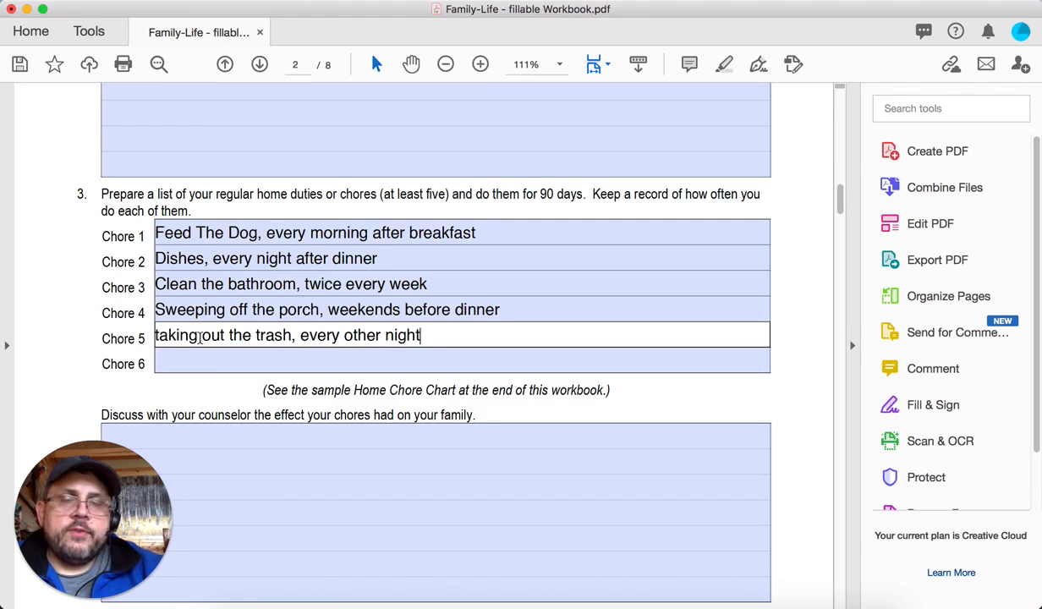
pyautogui.click(462, 257)
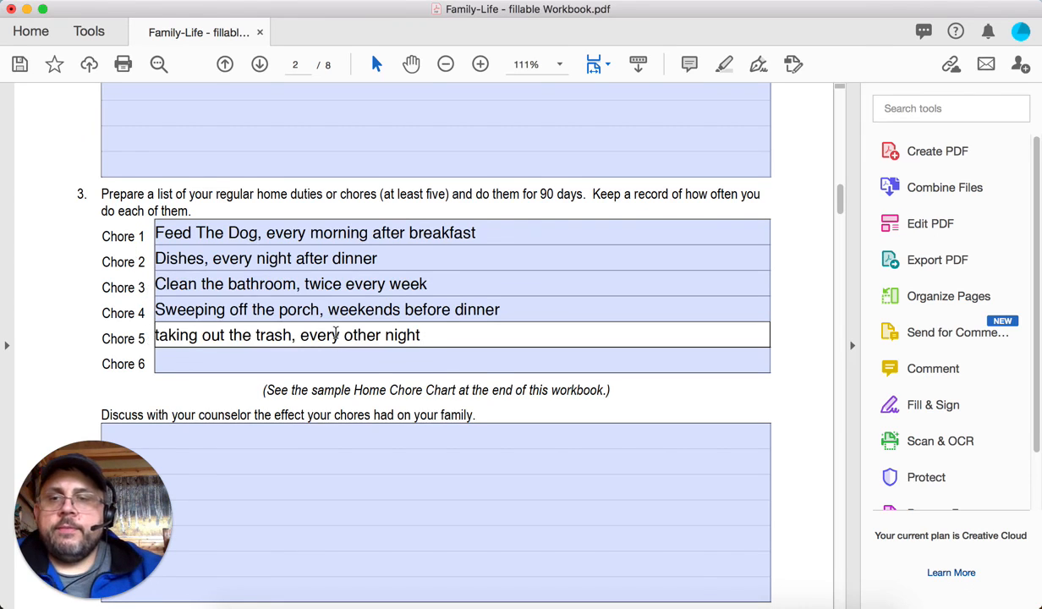
# Scroll down to the Sample Home Duty or Chore List page and select the Scout's Name field
pyautogui.scroll(-3)
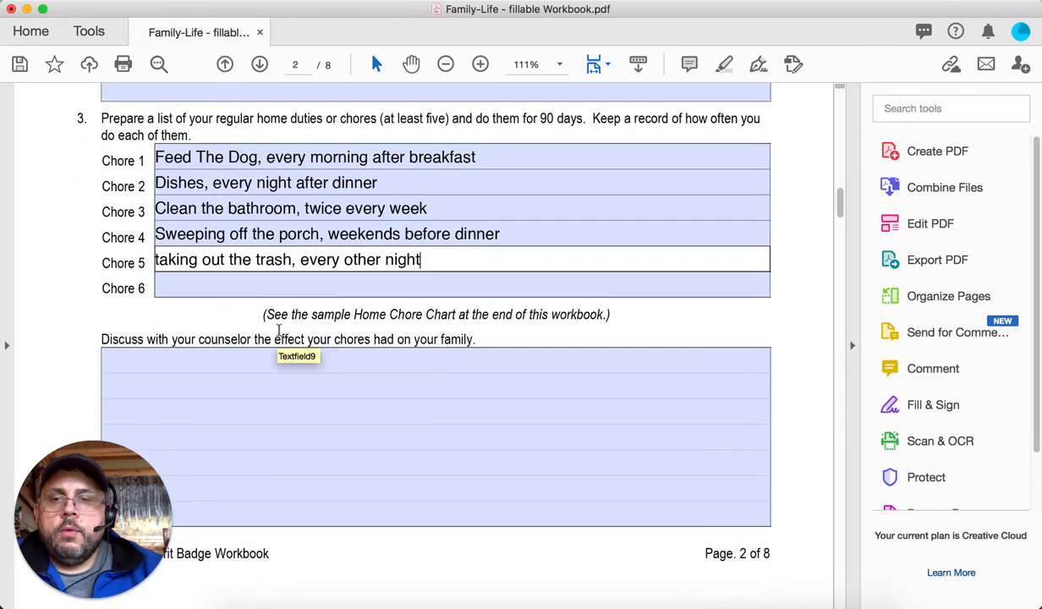
pyautogui.scroll(-3)
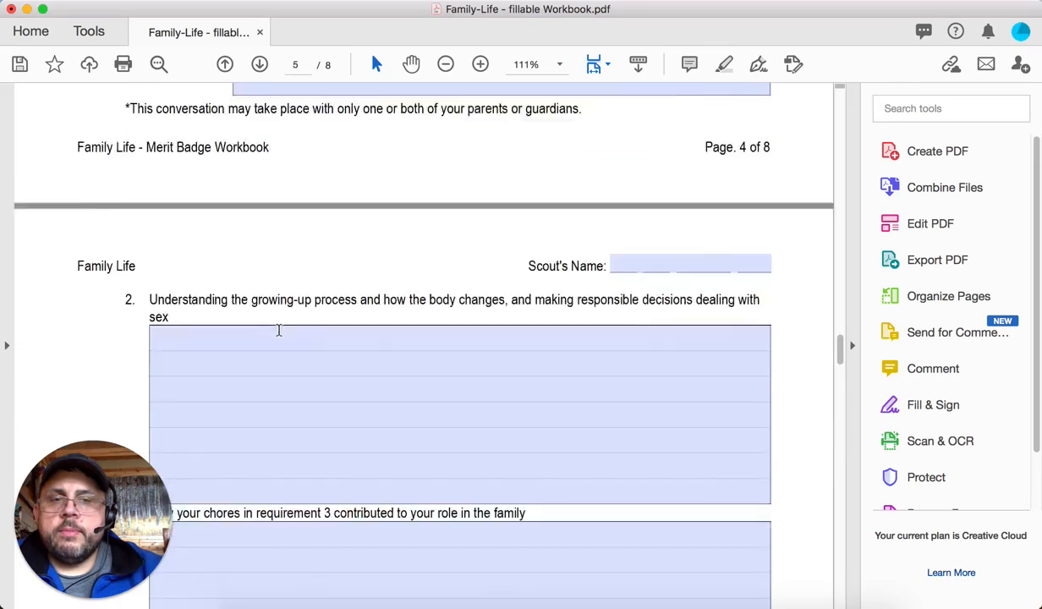
pyautogui.scroll(-3)
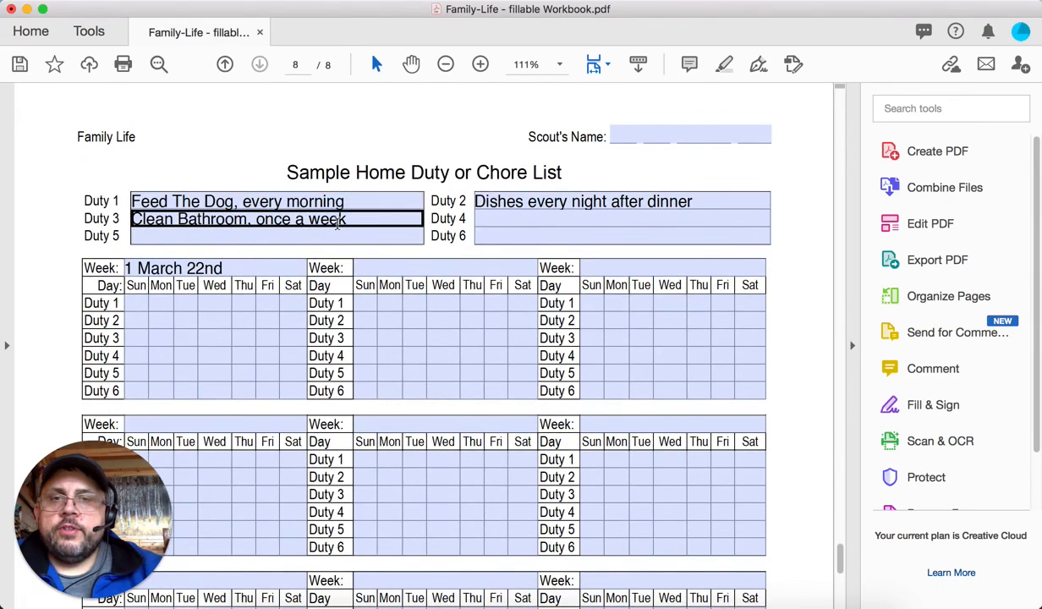
pyautogui.click(690, 136)
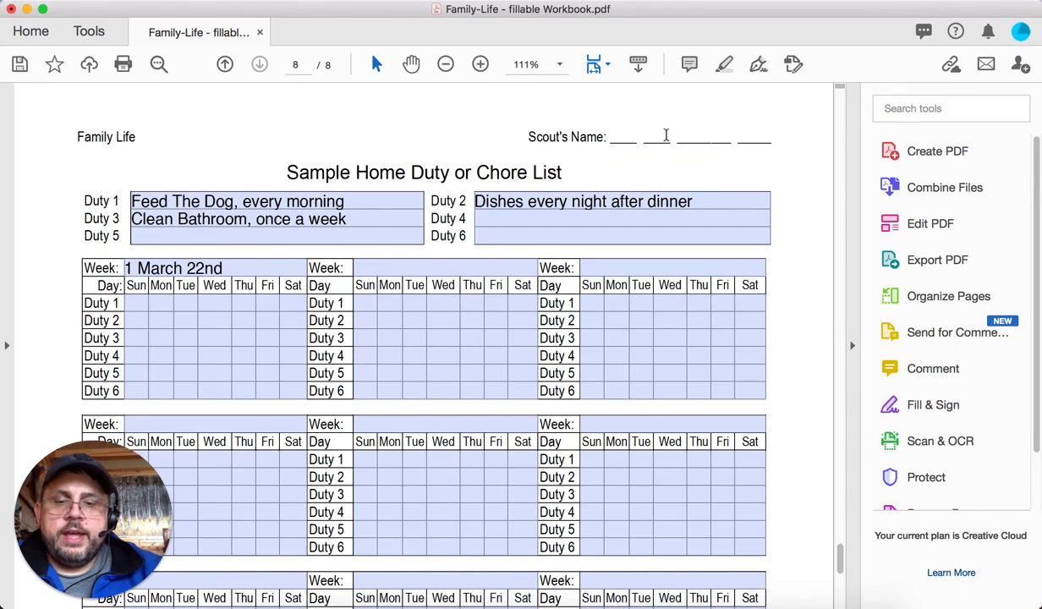
# Fill the Scout's Name field with 'Scout's Name', correcting 'Scouter' to 'Scout'
pyautogui.write('Scouter')
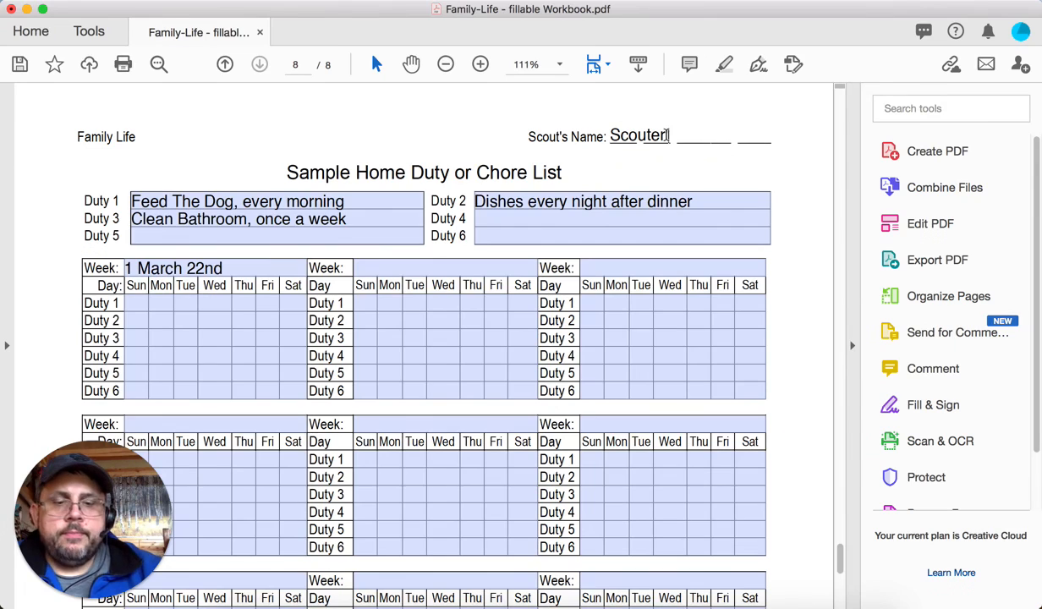
pyautogui.press('Backspace')
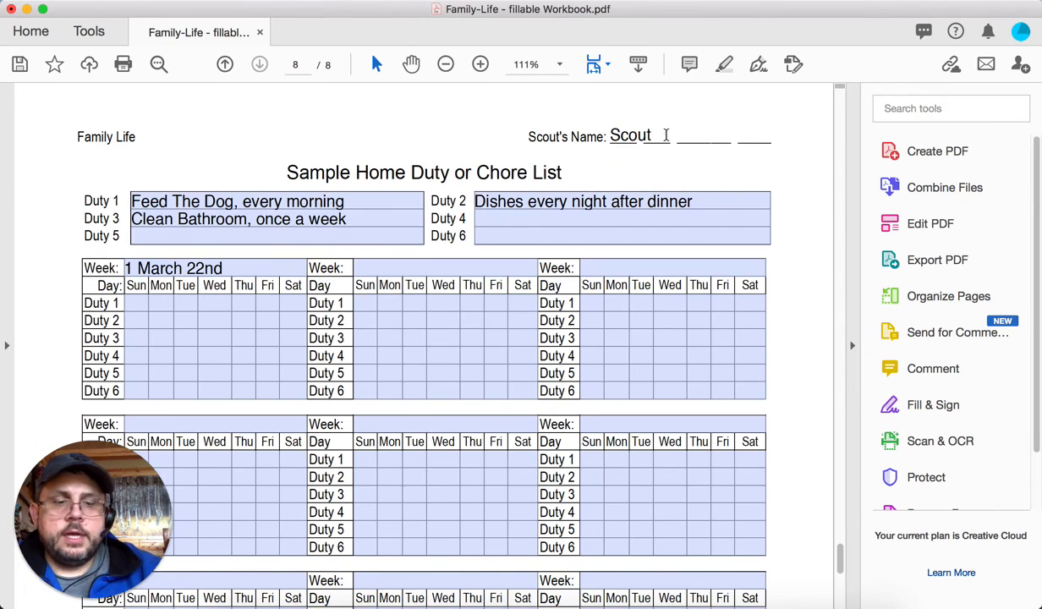
pyautogui.write("'s Name")
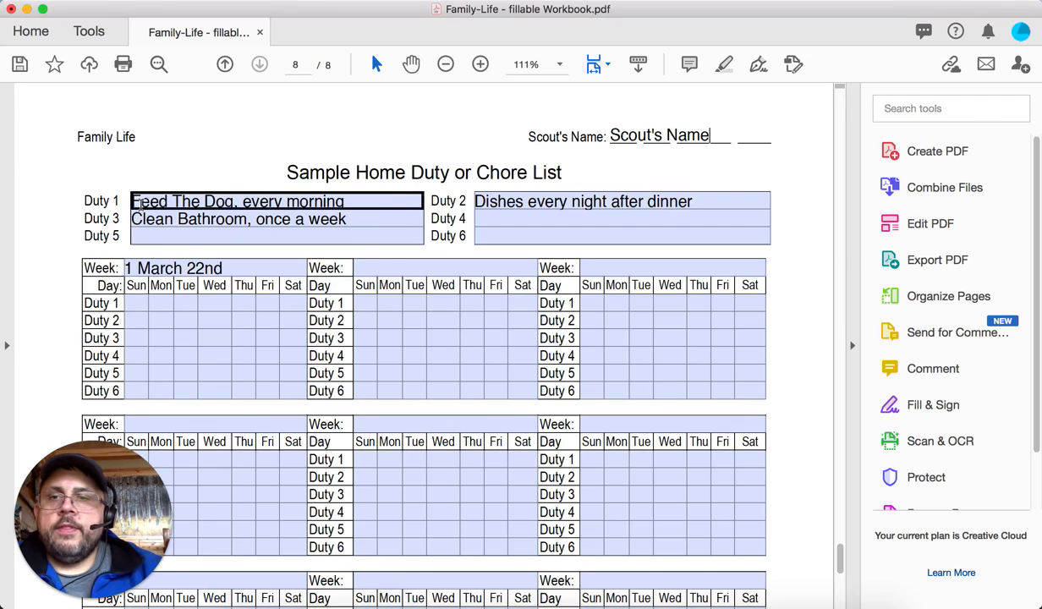
pyautogui.moveTo(270, 220)
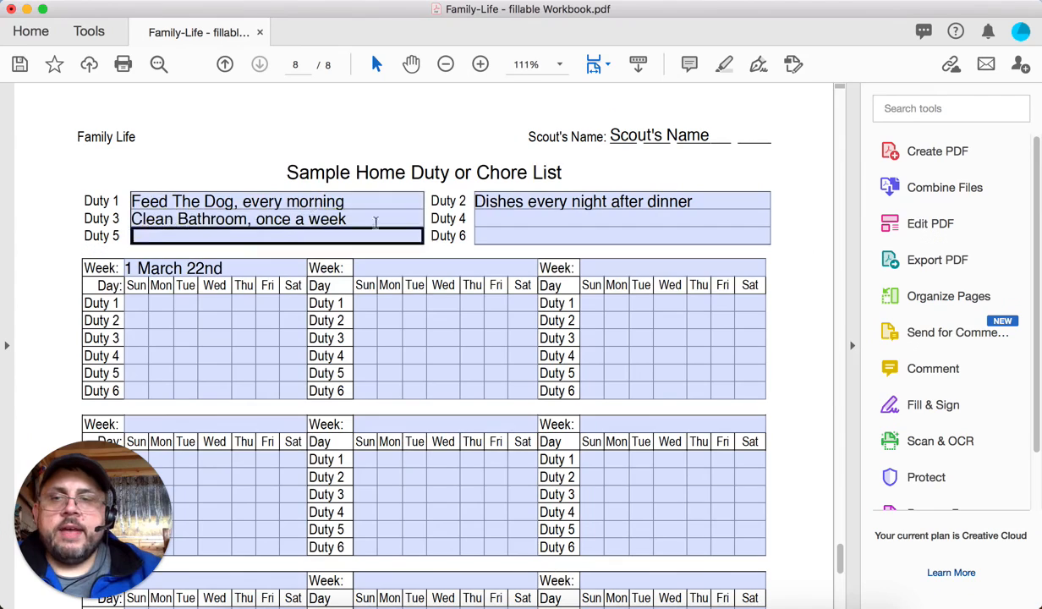
pyautogui.moveTo(203, 201)
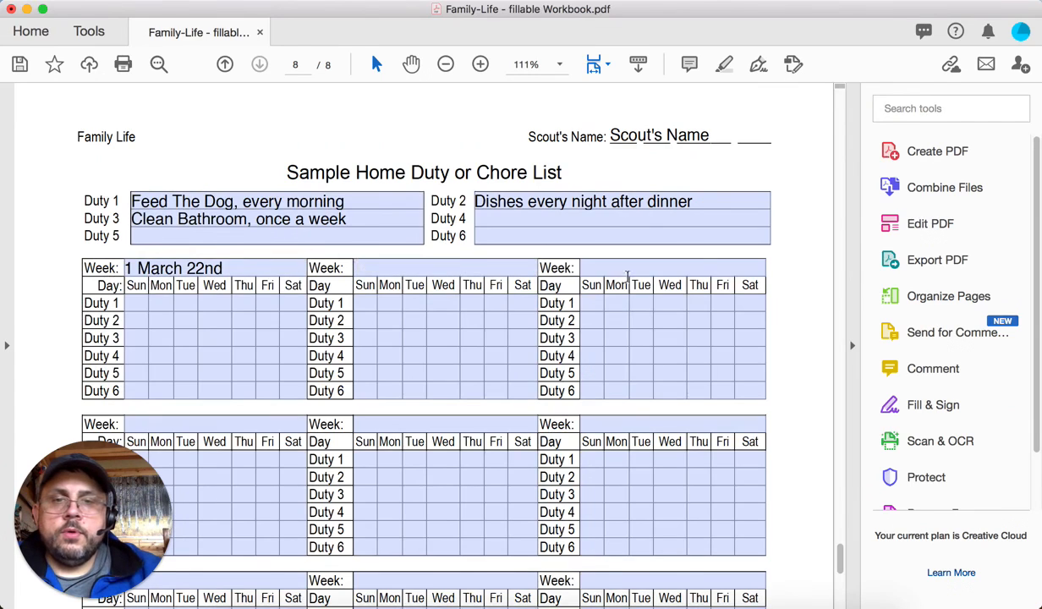
pyautogui.click(592, 303)
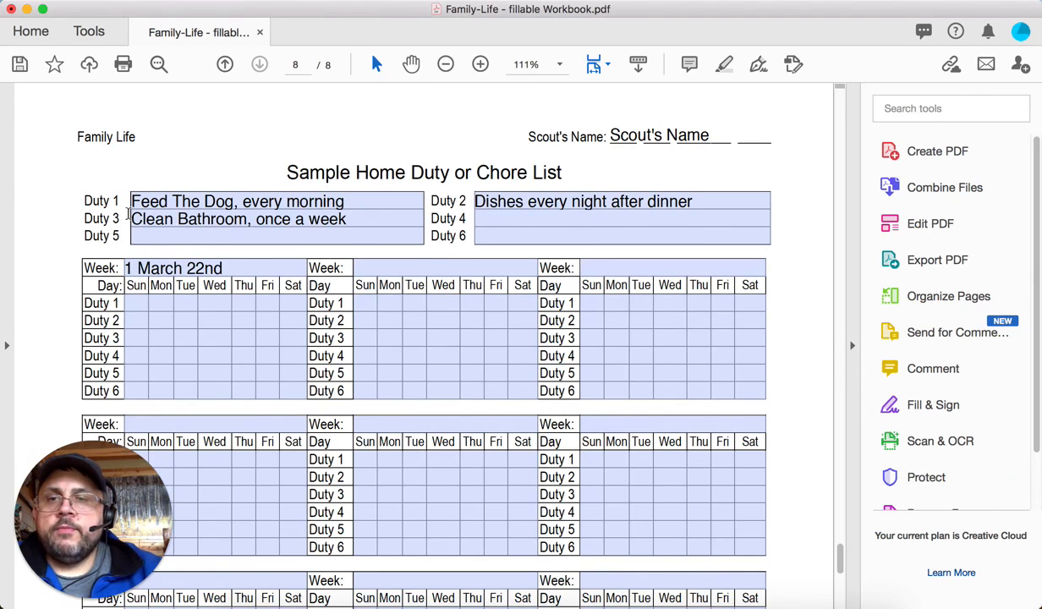
pyautogui.click(135, 303)
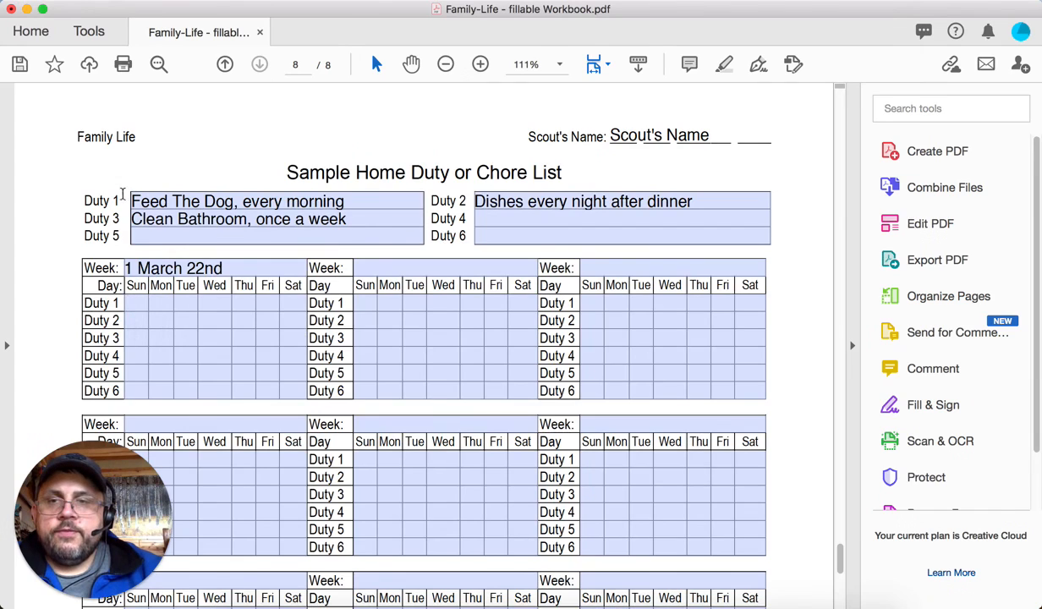
# Mark Duty 1's first week x Sunday through Wednesday and N on Thursday
pyautogui.click(135, 303)
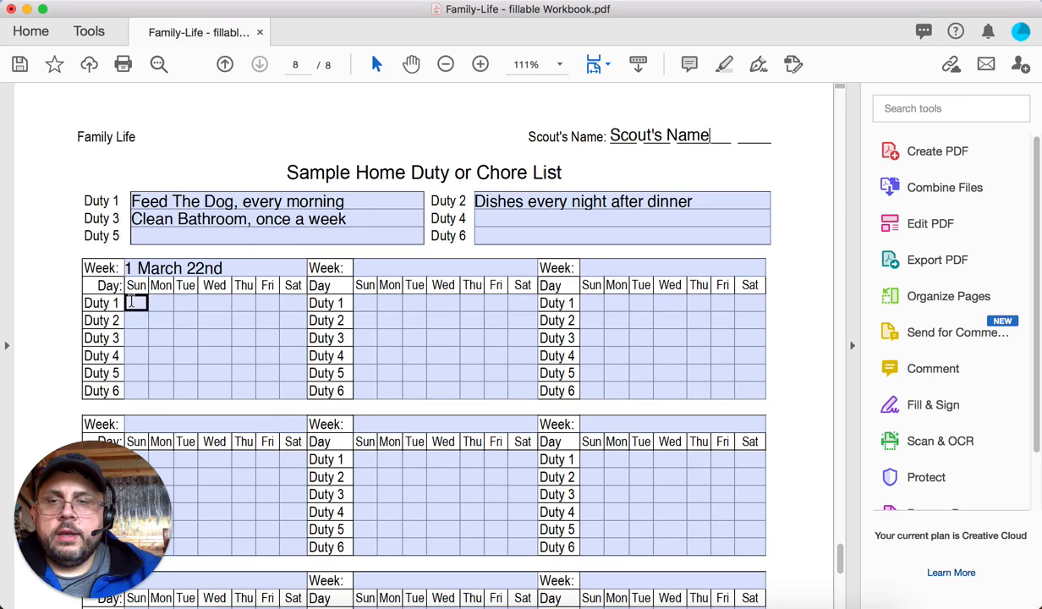
pyautogui.write('x')
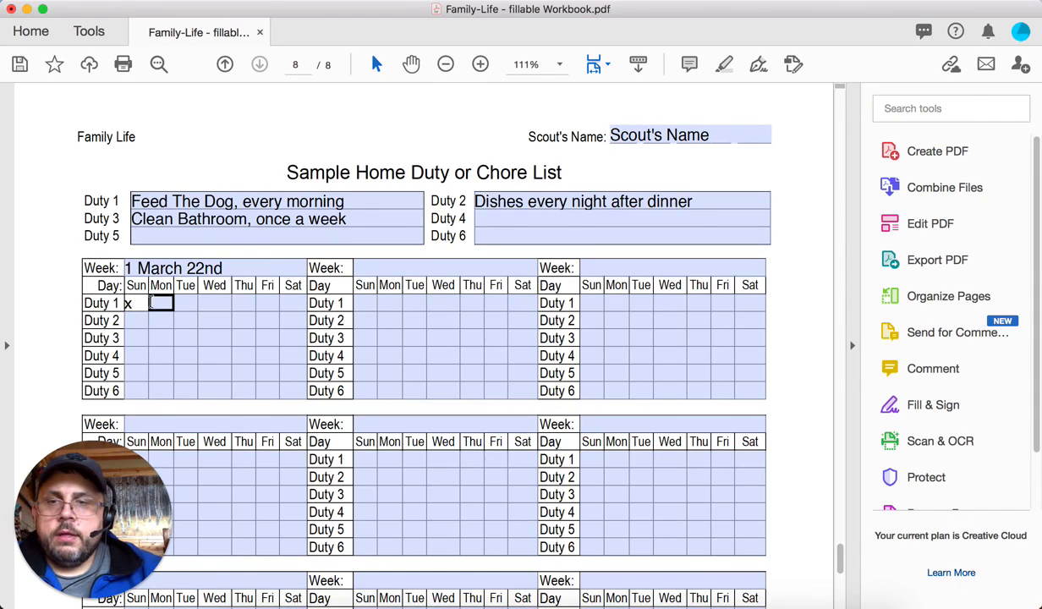
pyautogui.write('x')
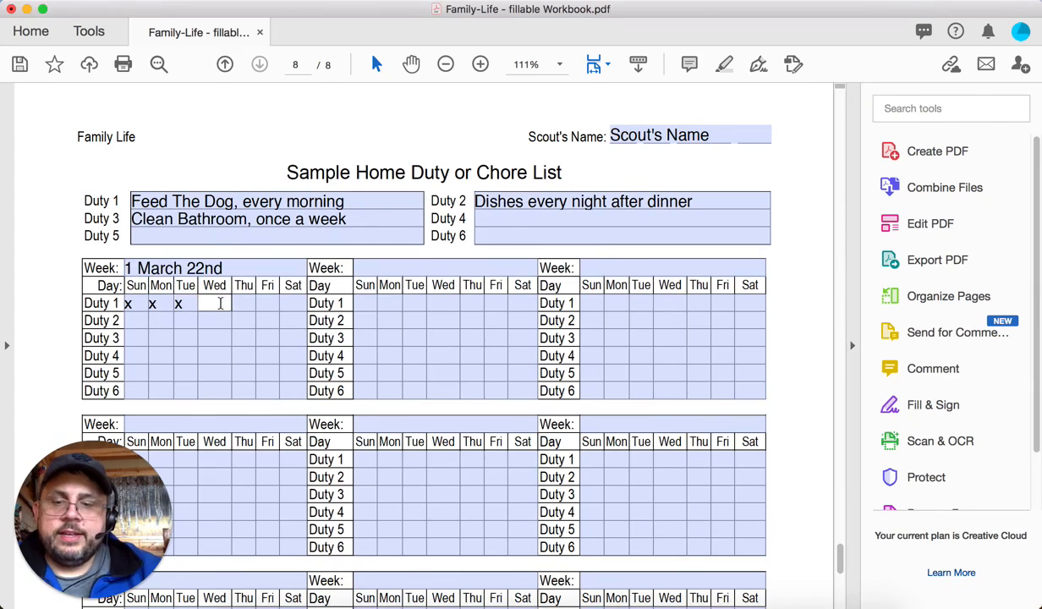
pyautogui.write('x')
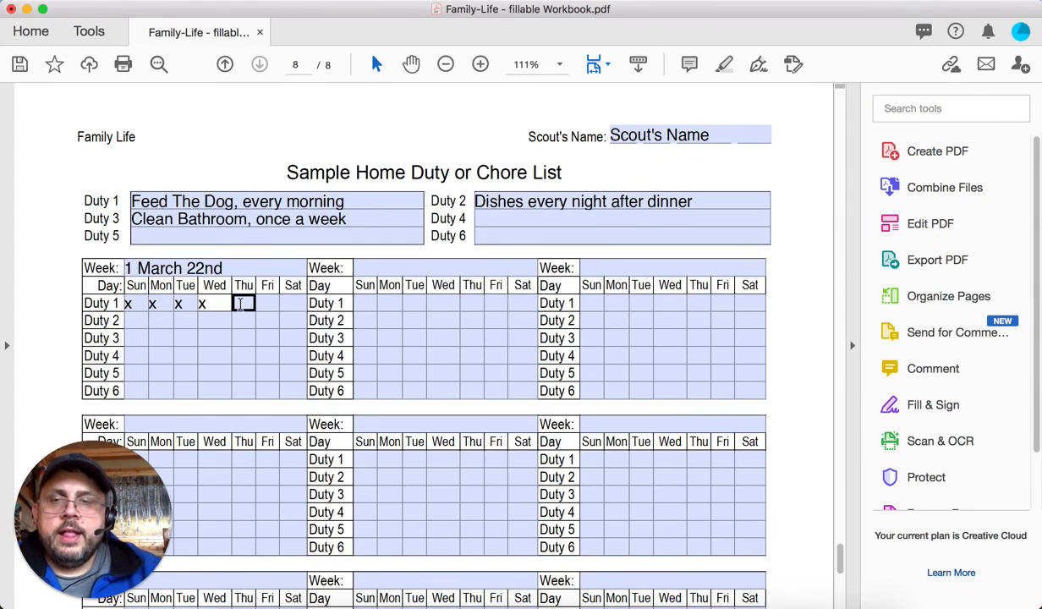
pyautogui.moveTo(244, 302)
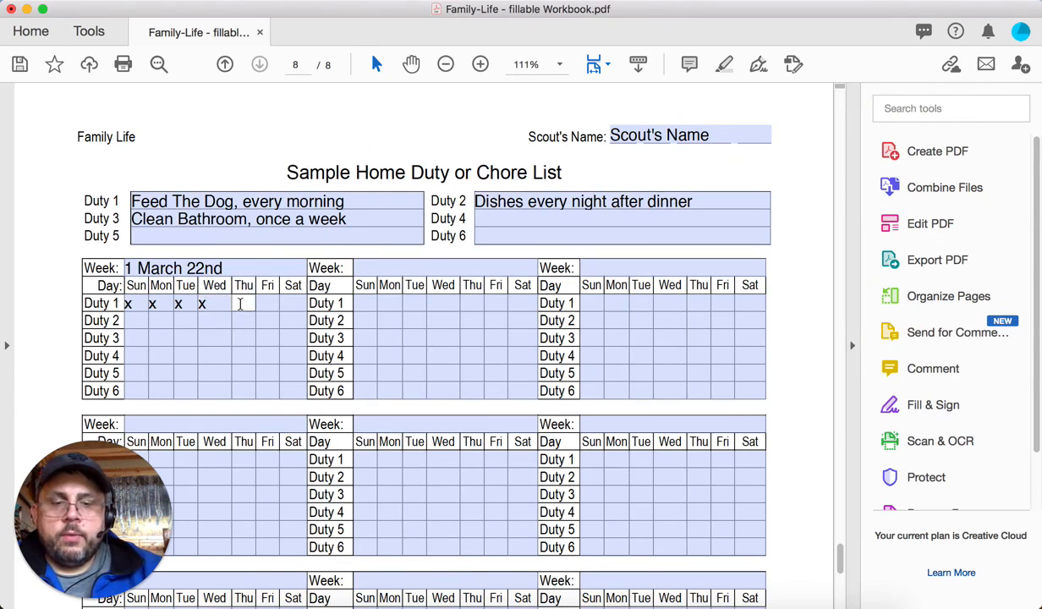
pyautogui.write('N')
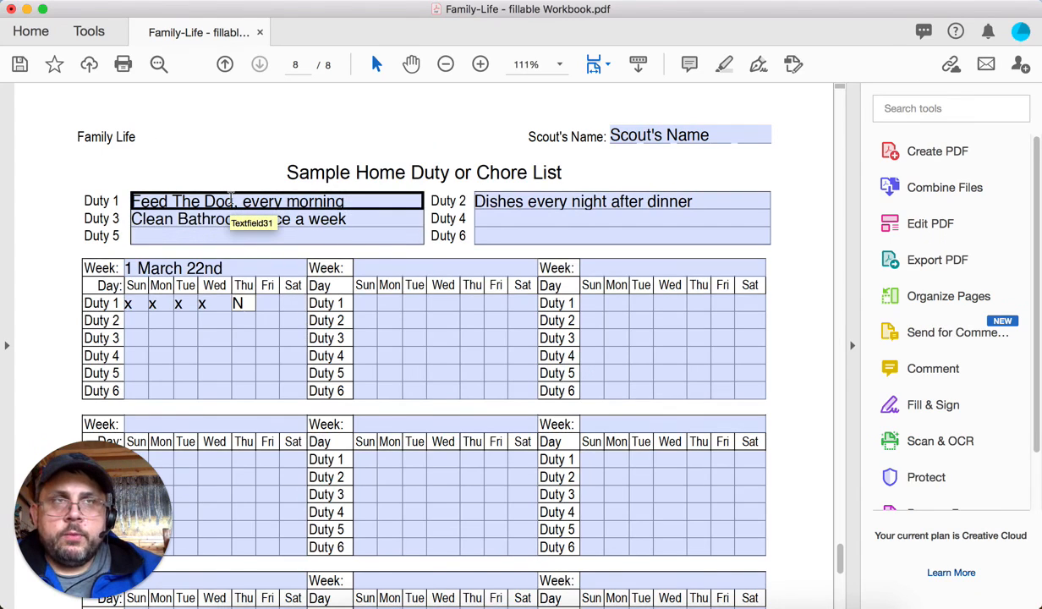
# Review the duty descriptions and select Duty 1's and Duty 3's Friday and Saturday cells
pyautogui.click(292, 339)
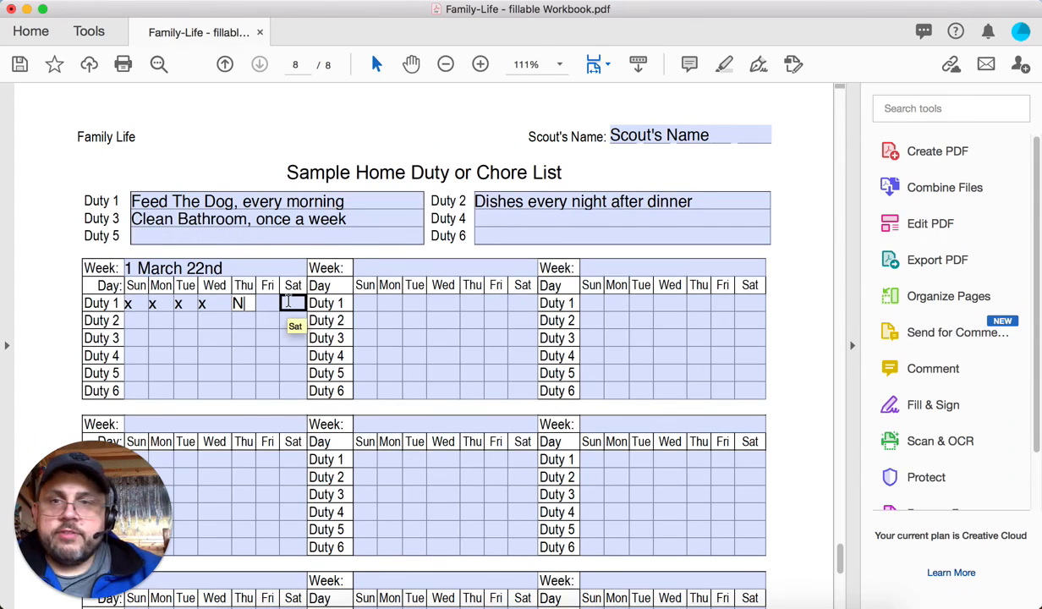
pyautogui.click(277, 218)
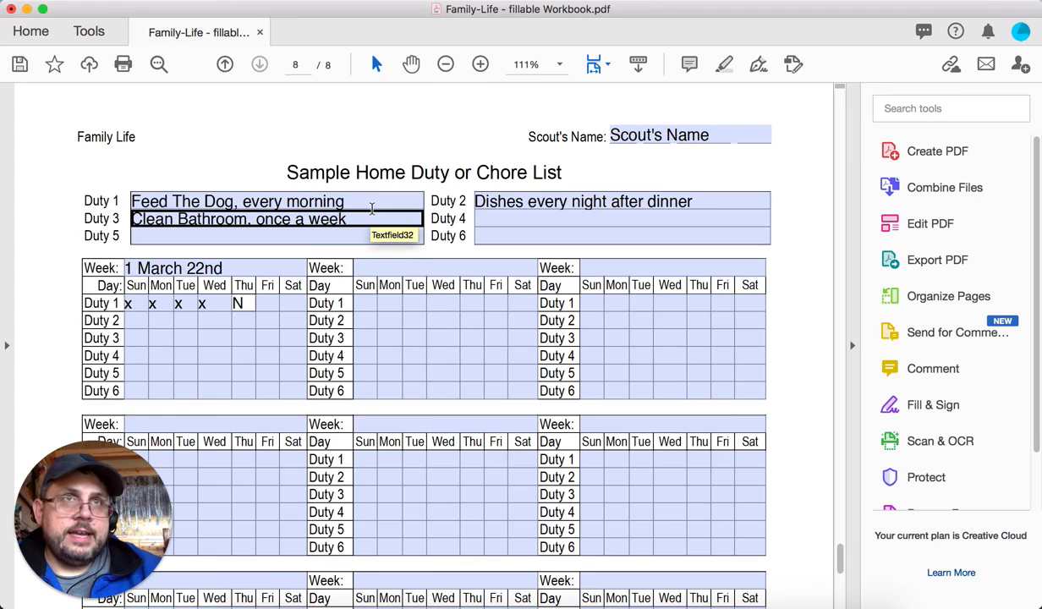
pyautogui.click(267, 303)
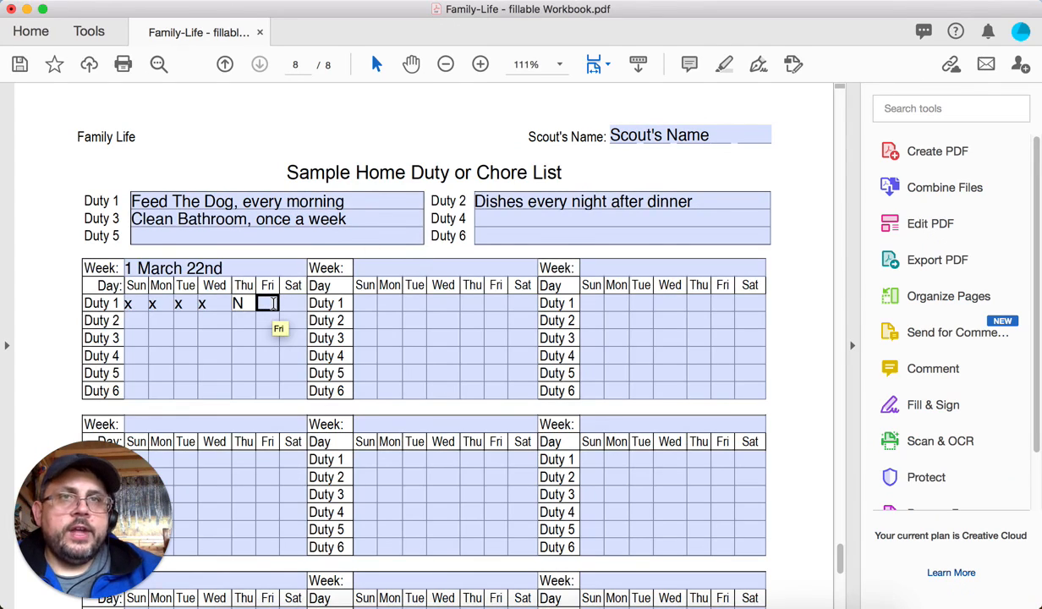
pyautogui.click(267, 338)
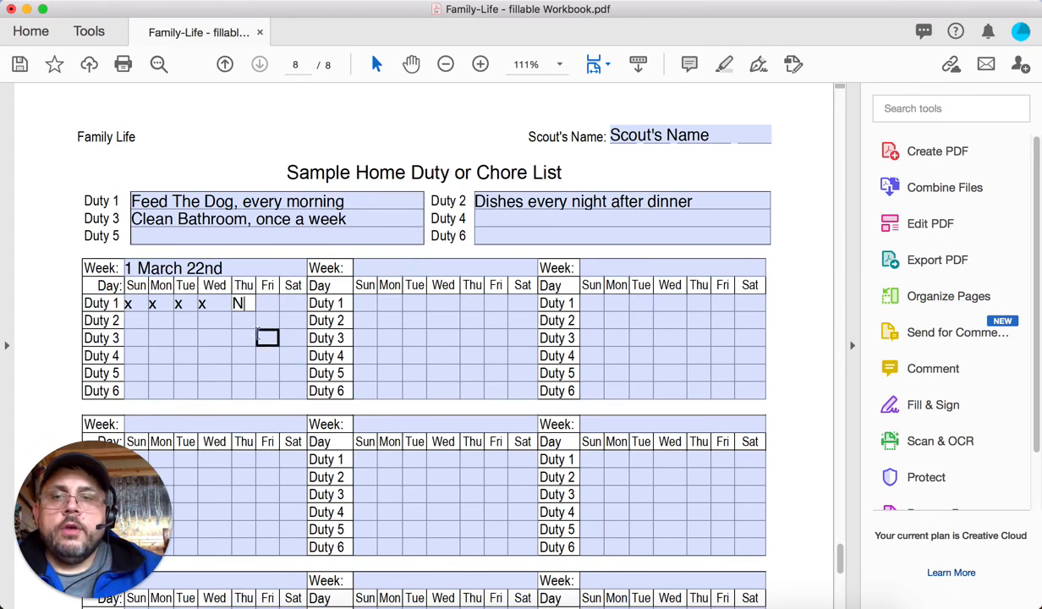
pyautogui.click(267, 303)
pyautogui.write('tz')
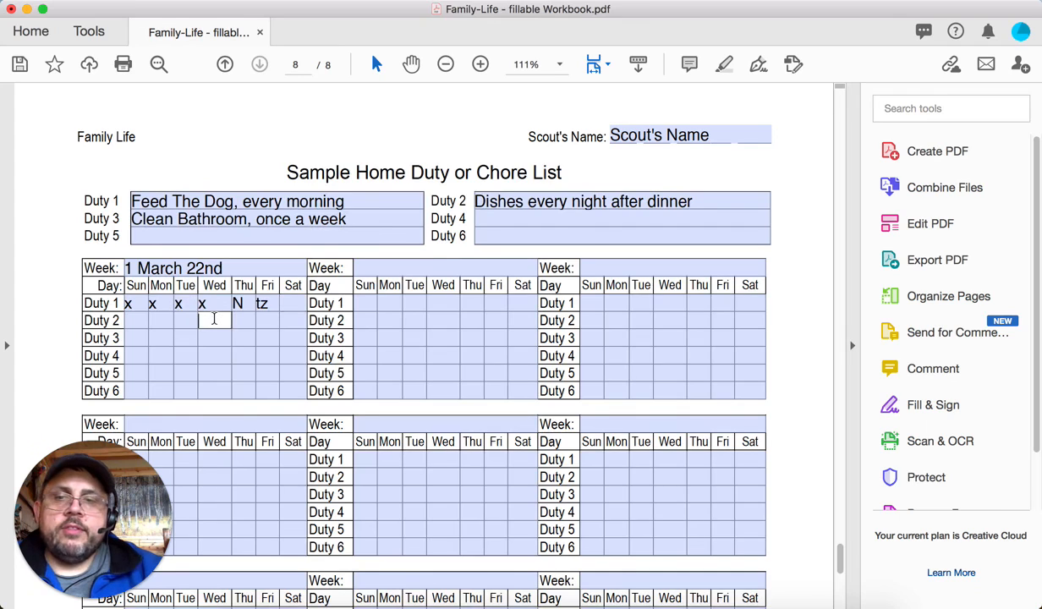
# Mark Duty 2 with an x in each of the three weeks (Wednesday, Wednesday, Tuesday)
pyautogui.write('x')
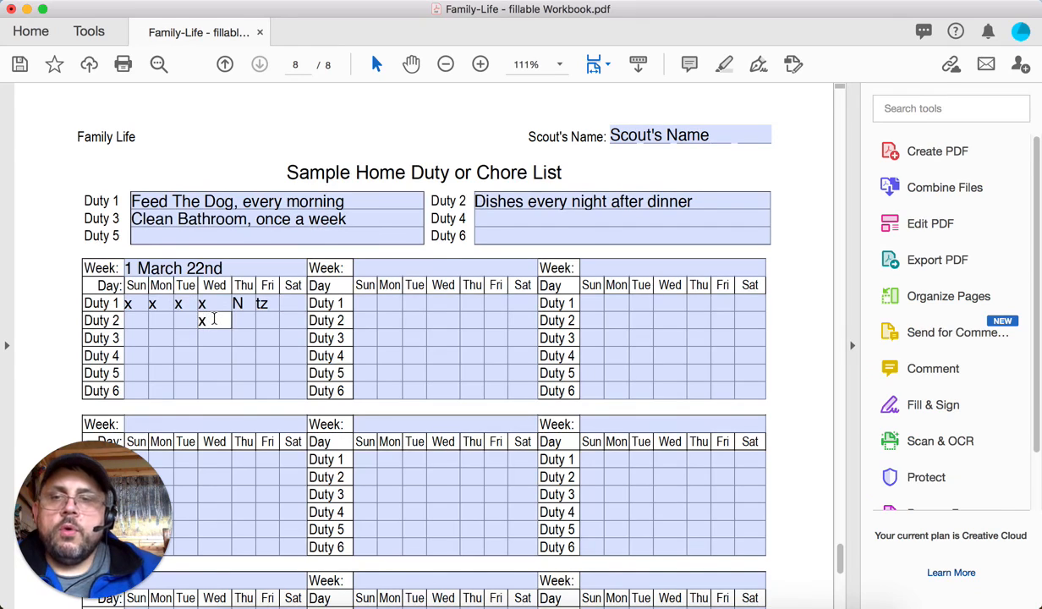
pyautogui.click(444, 322)
pyautogui.write('x')
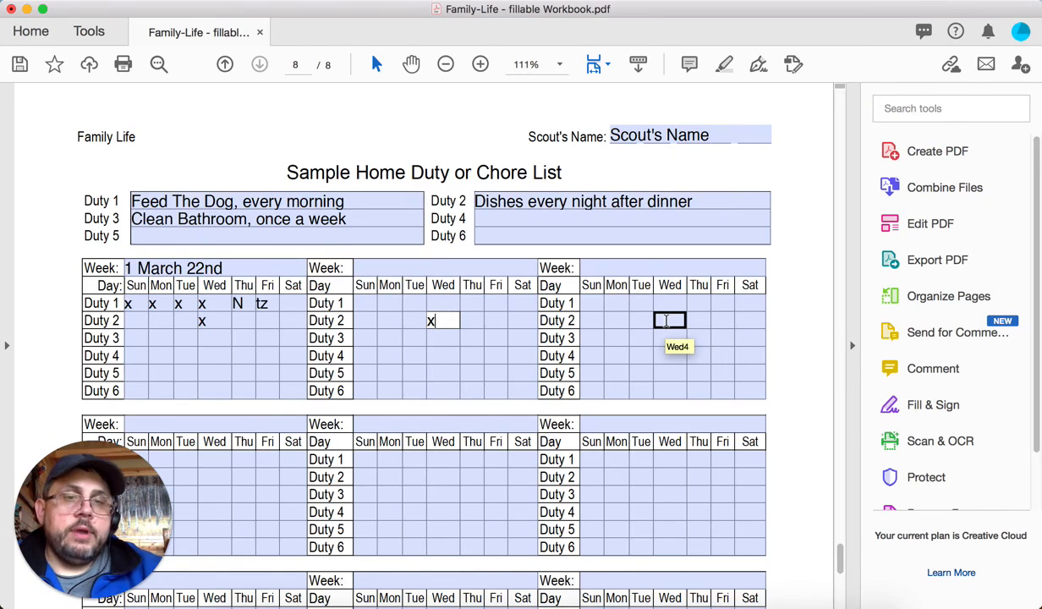
pyautogui.click(641, 320)
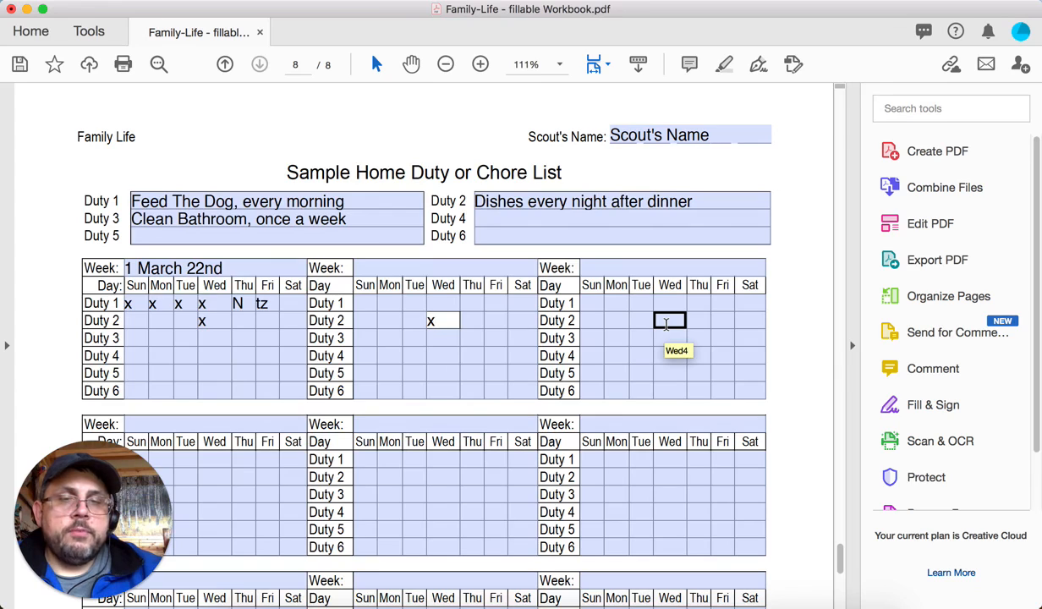
pyautogui.write('x')
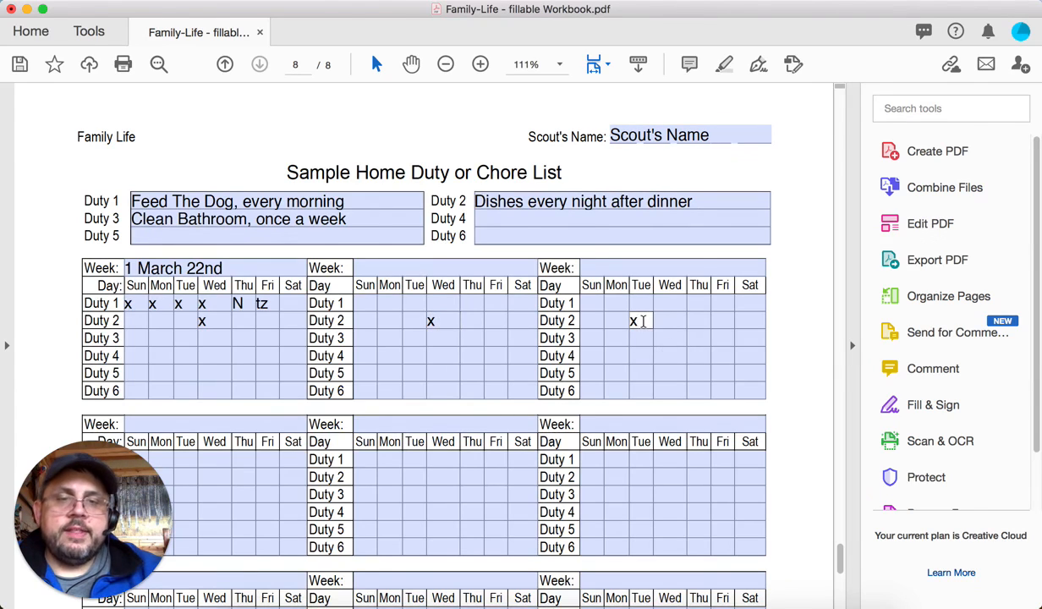
pyautogui.click(670, 374)
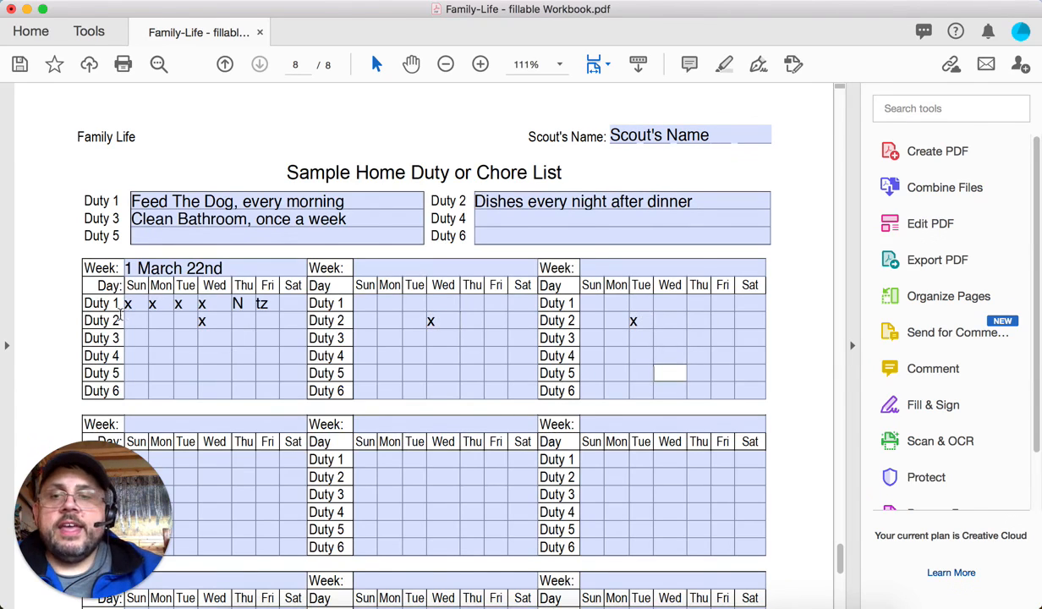
pyautogui.click(161, 319)
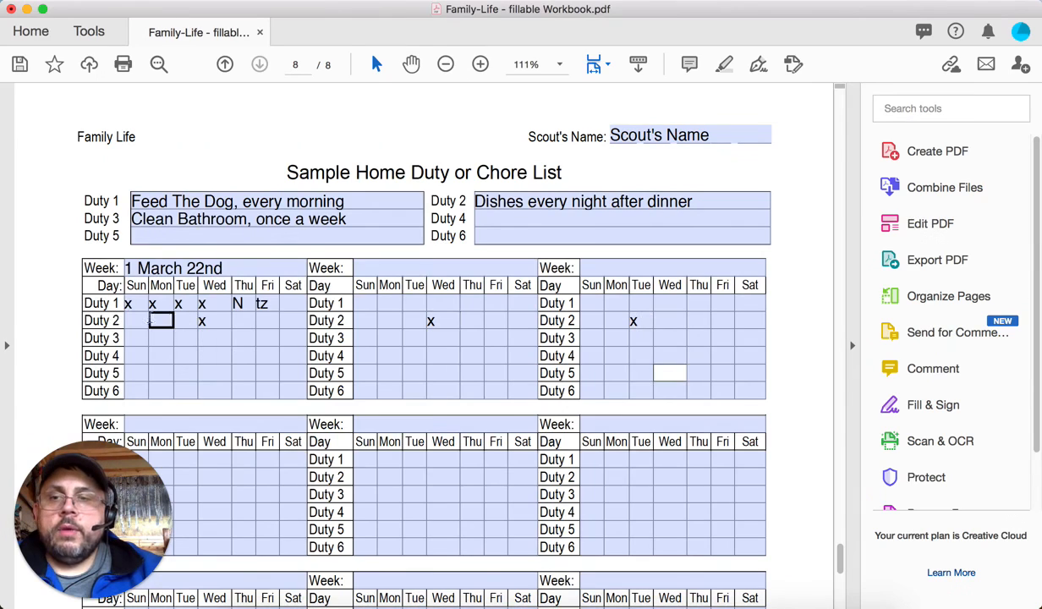
pyautogui.click(623, 201)
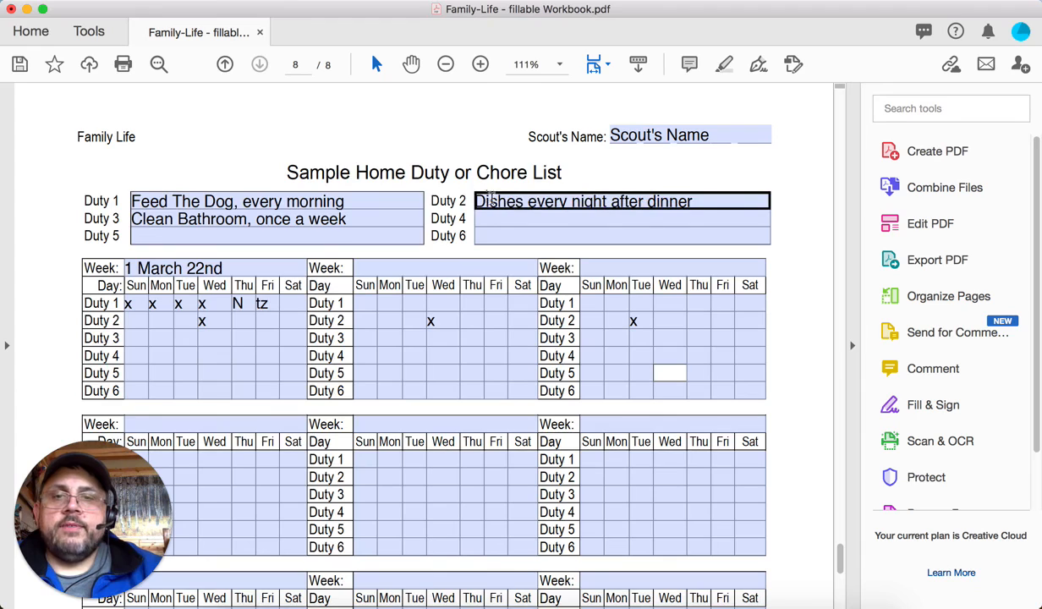
# Move the weekly x marks from the Duty 2 row to the Duty 3 row in all three weeks
pyautogui.click(213, 337)
pyautogui.write('x')
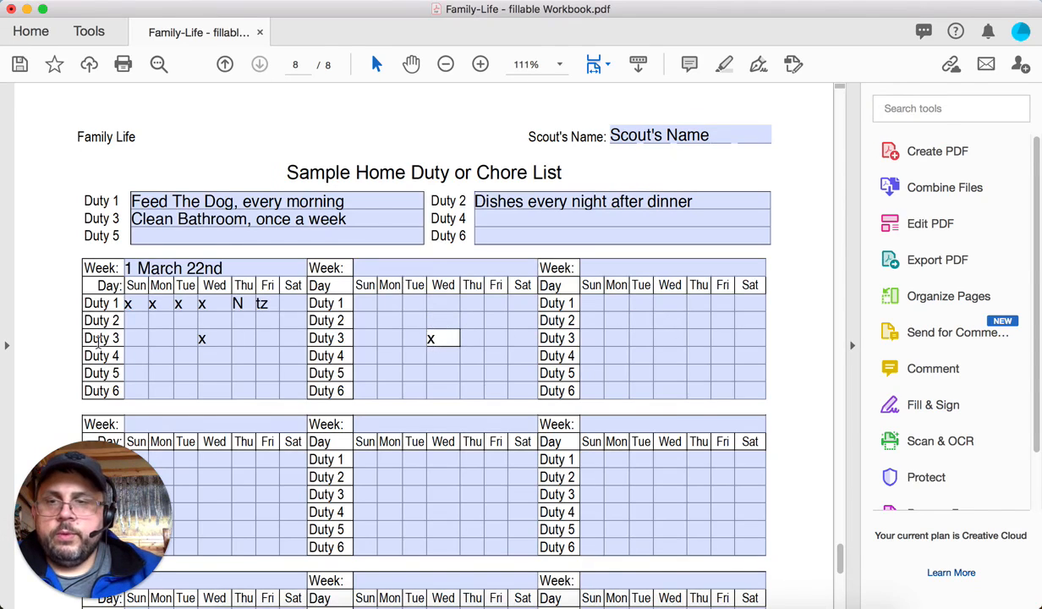
pyautogui.click(277, 220)
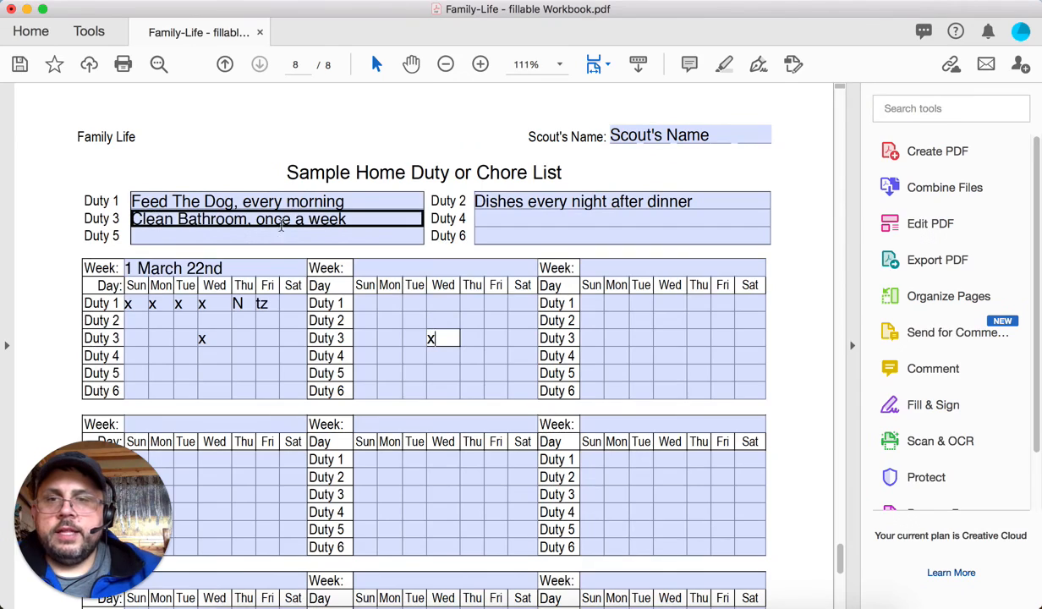
pyautogui.click(521, 338)
pyautogui.write('x')
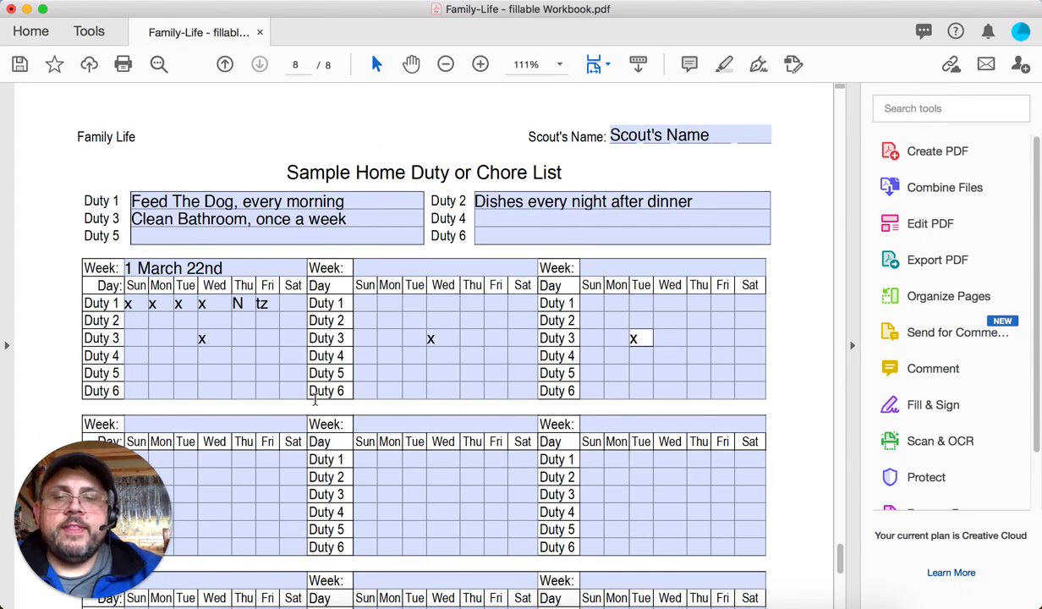
pyautogui.click(643, 338)
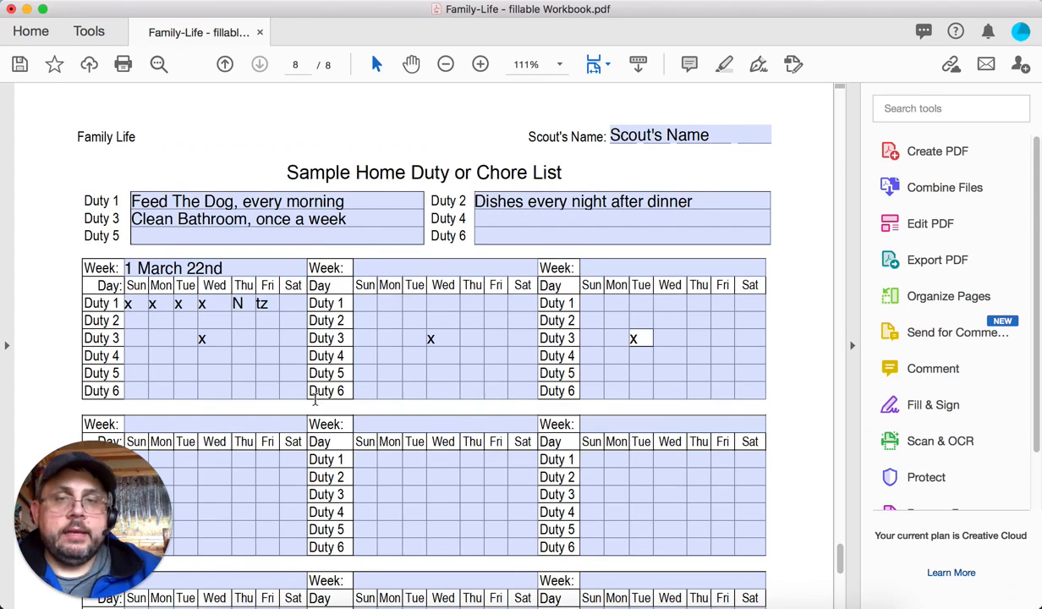
pyautogui.click(365, 530)
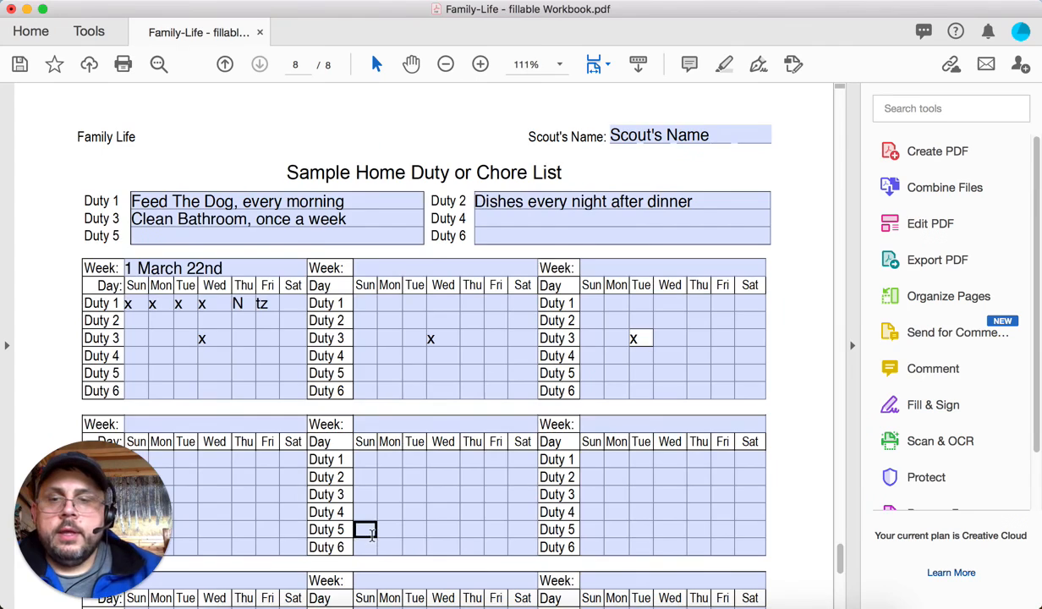
# Mark an x for Duty 3 on Thursday in the middle chart of the second row of weeks
pyautogui.scroll(-3)
pyautogui.write('x')
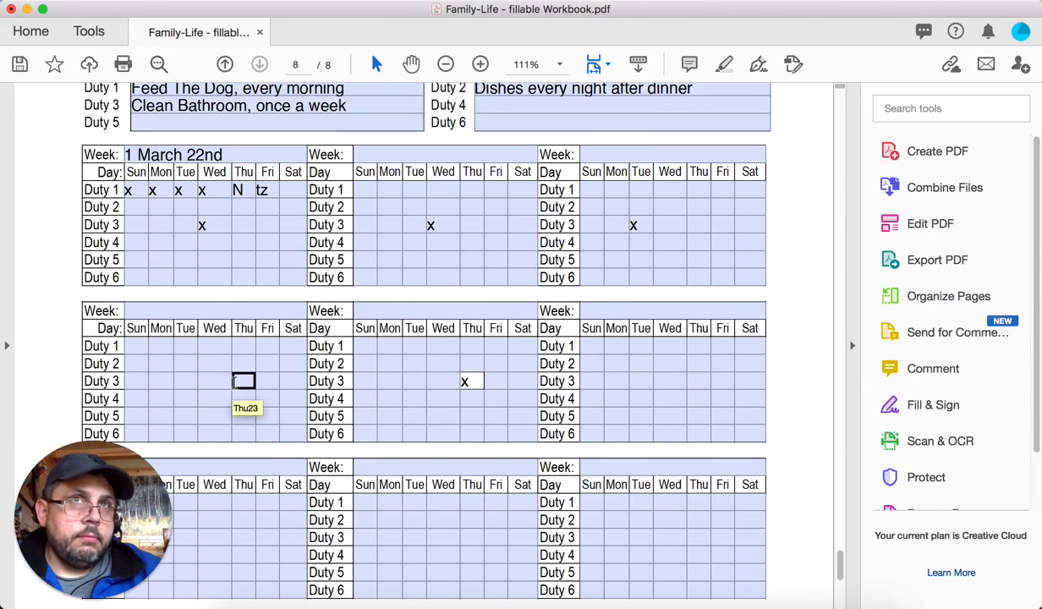
pyautogui.click(443, 399)
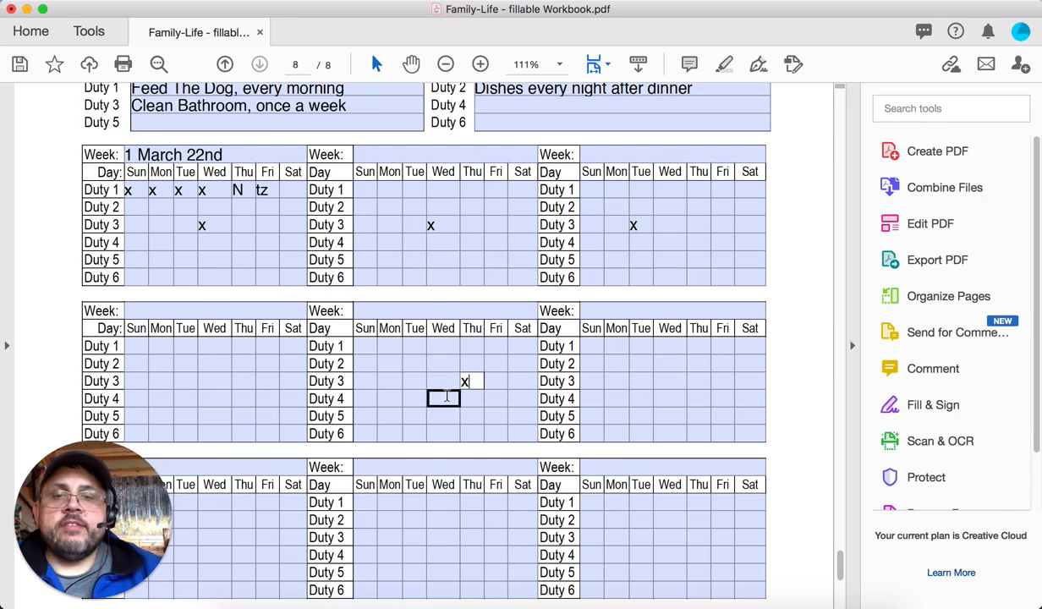
pyautogui.click(244, 399)
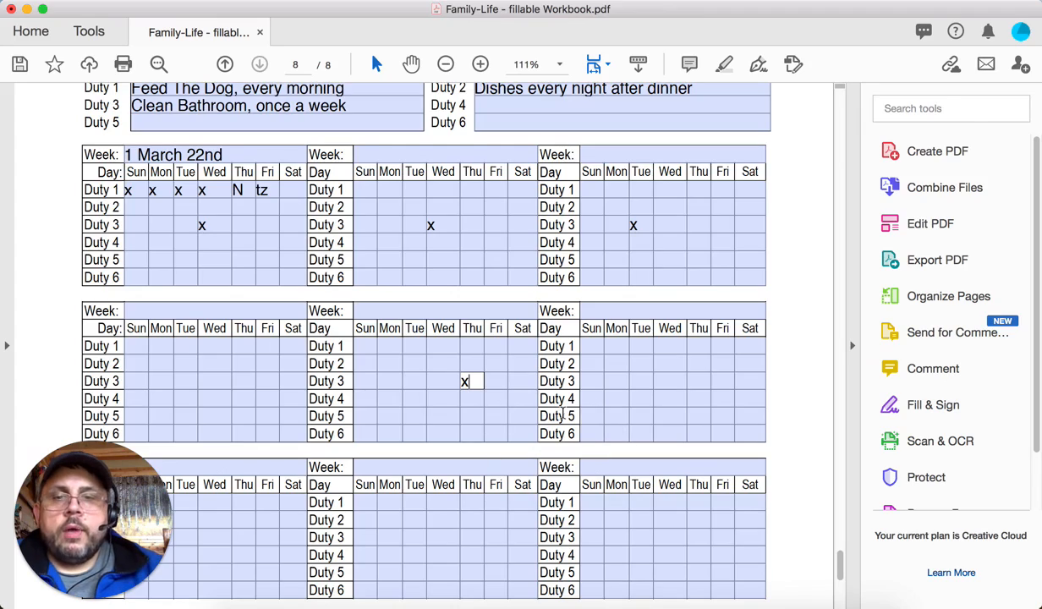
pyautogui.scroll(-3)
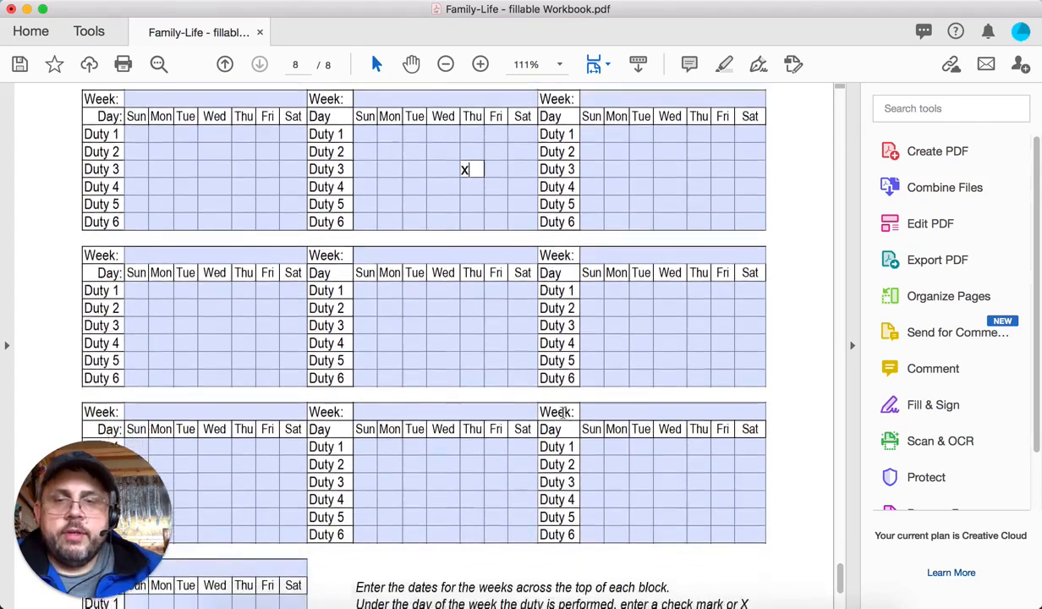
pyautogui.scroll(-3)
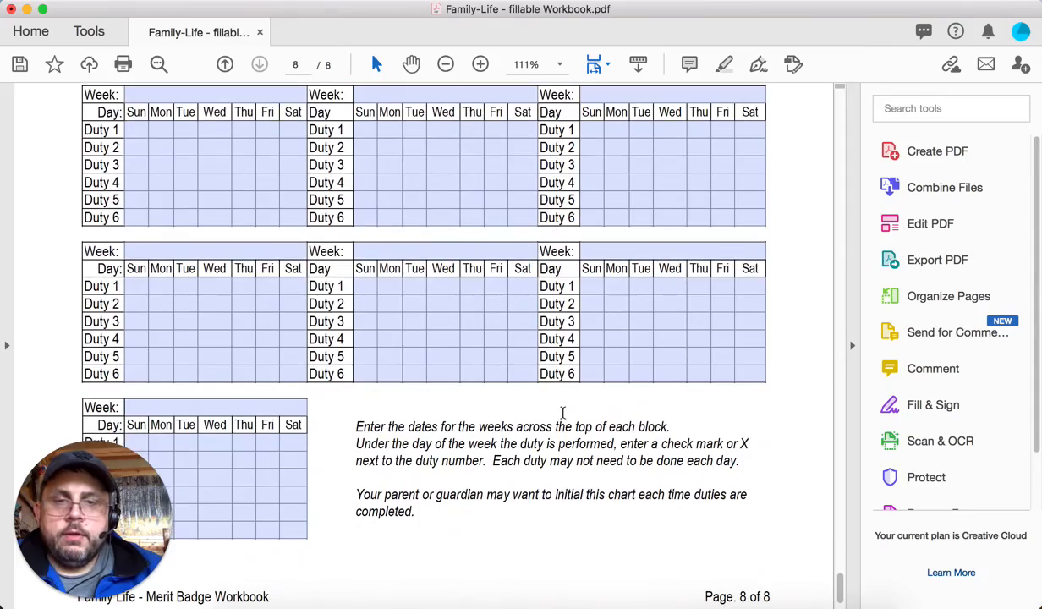
pyautogui.scroll(3)
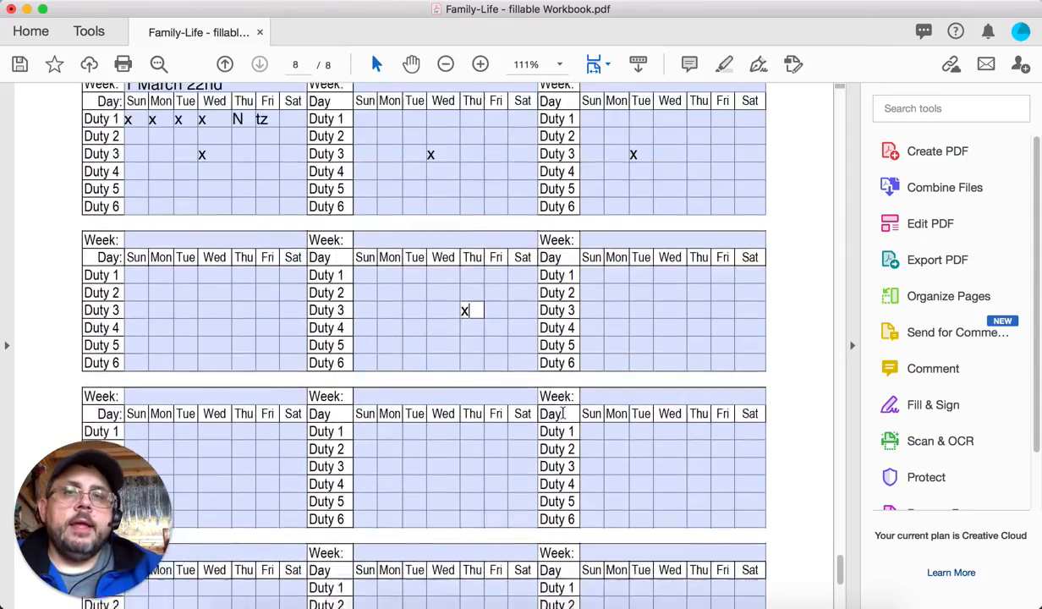
pyautogui.scroll(3)
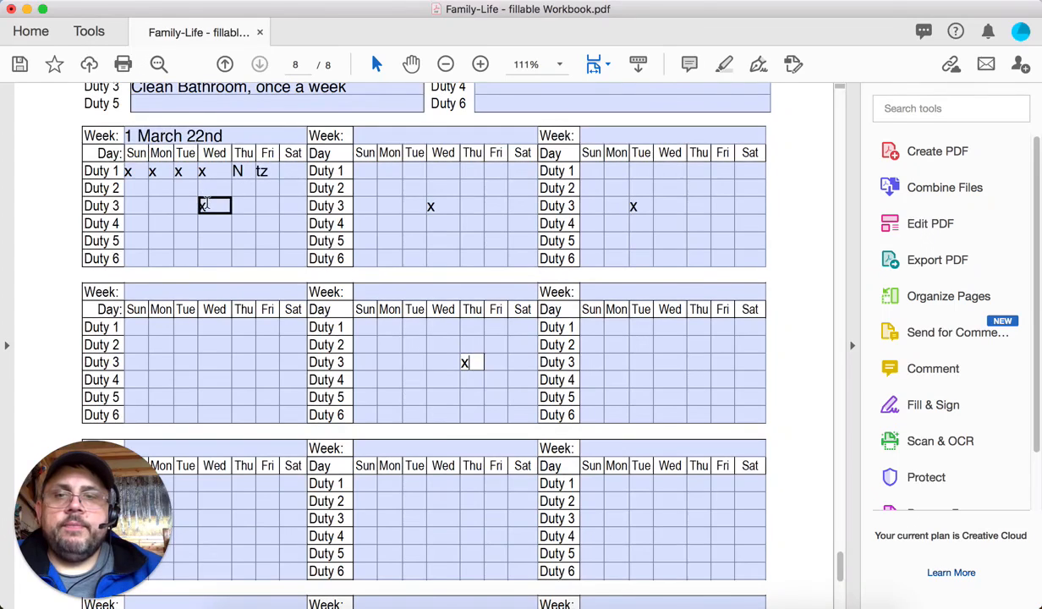
pyautogui.click(244, 223)
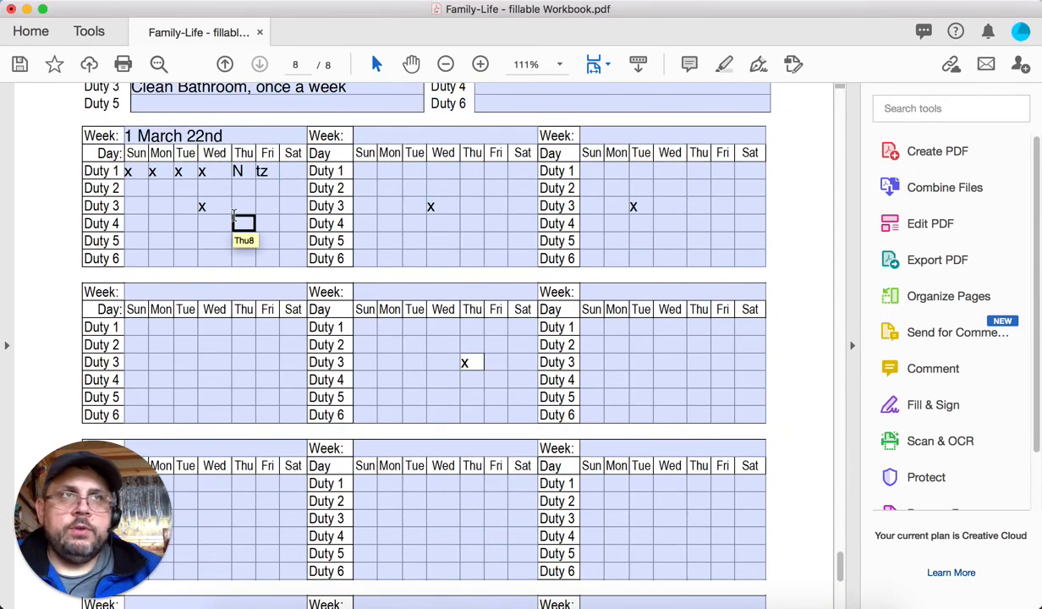
pyautogui.click(268, 188)
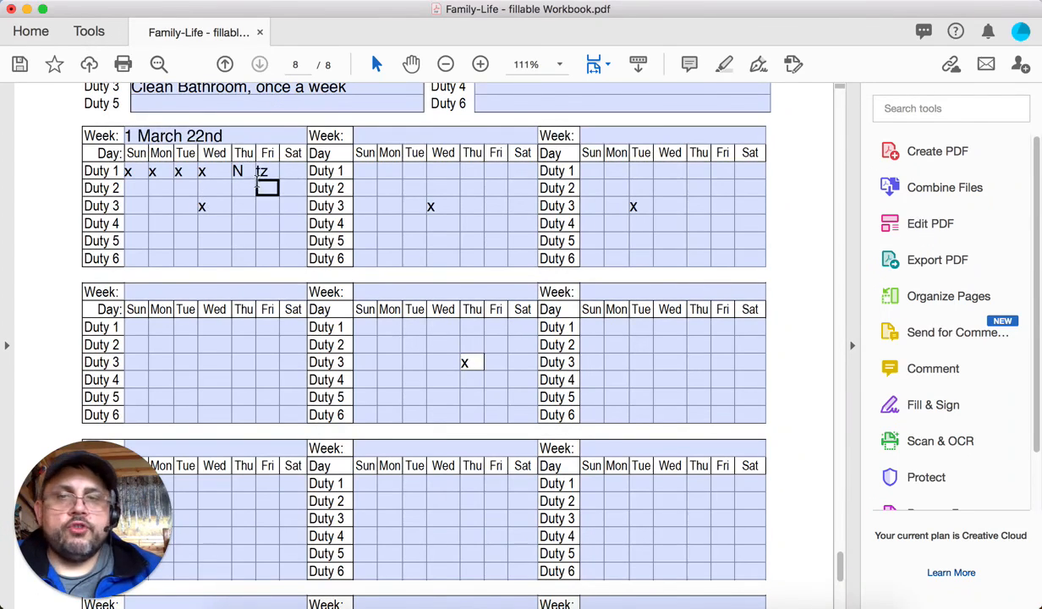
pyautogui.click(293, 257)
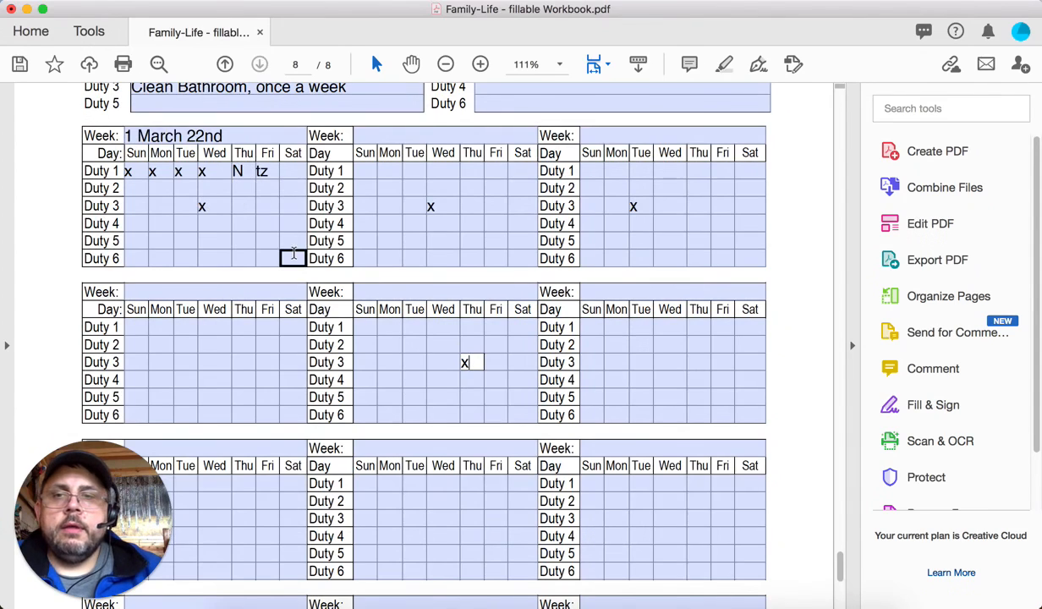
pyautogui.click(267, 188)
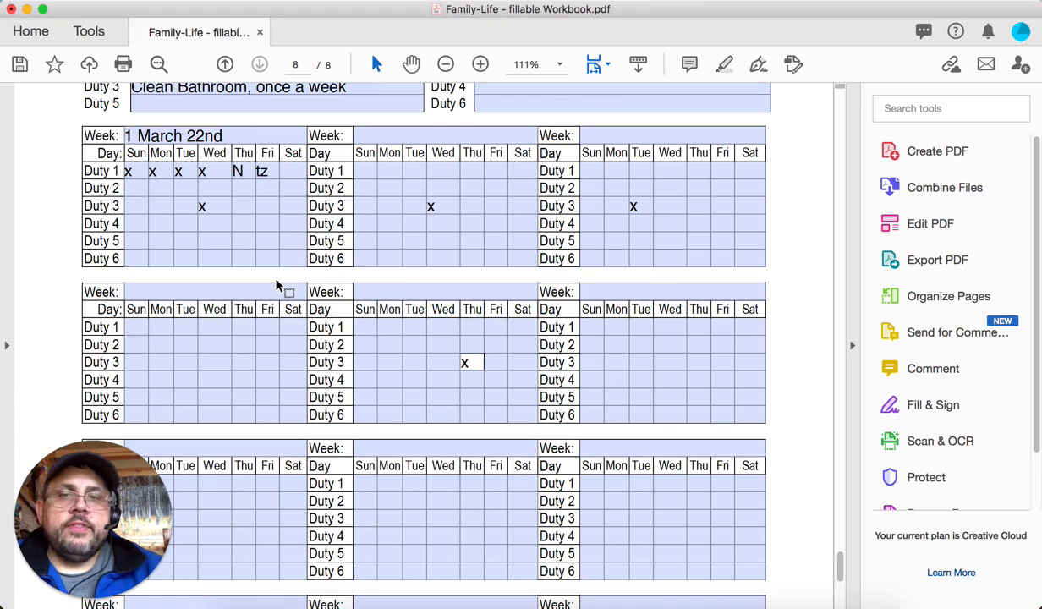
pyautogui.scroll(3)
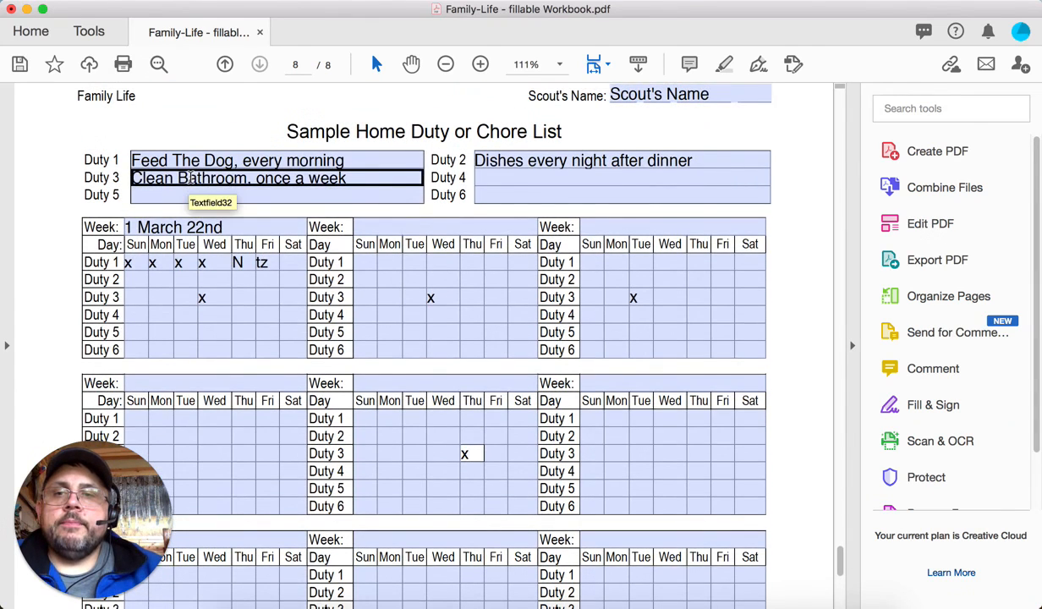
pyautogui.click(277, 195)
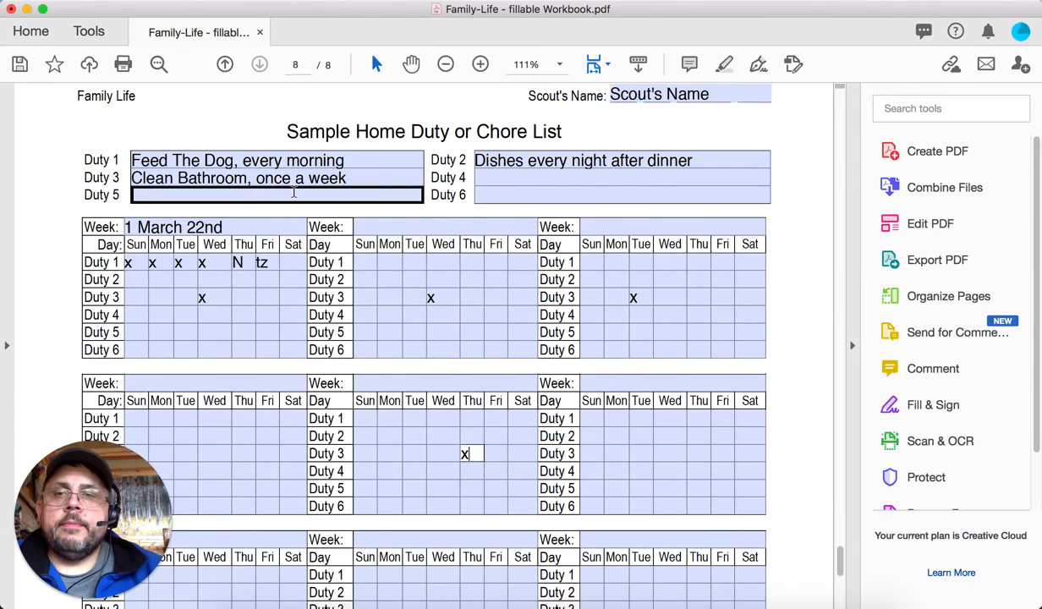
pyautogui.click(225, 64)
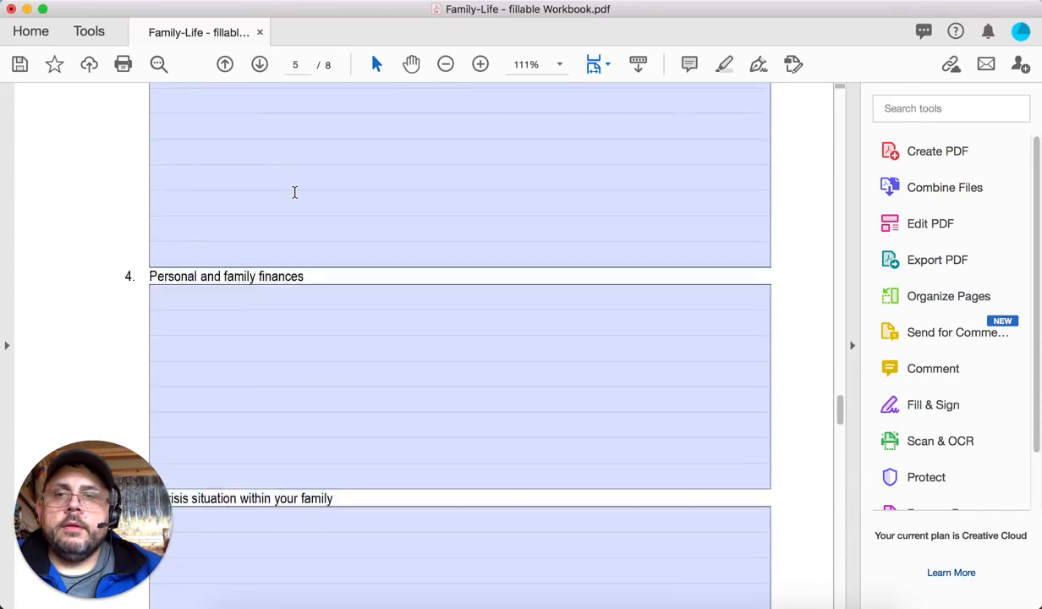
pyautogui.scroll(3)
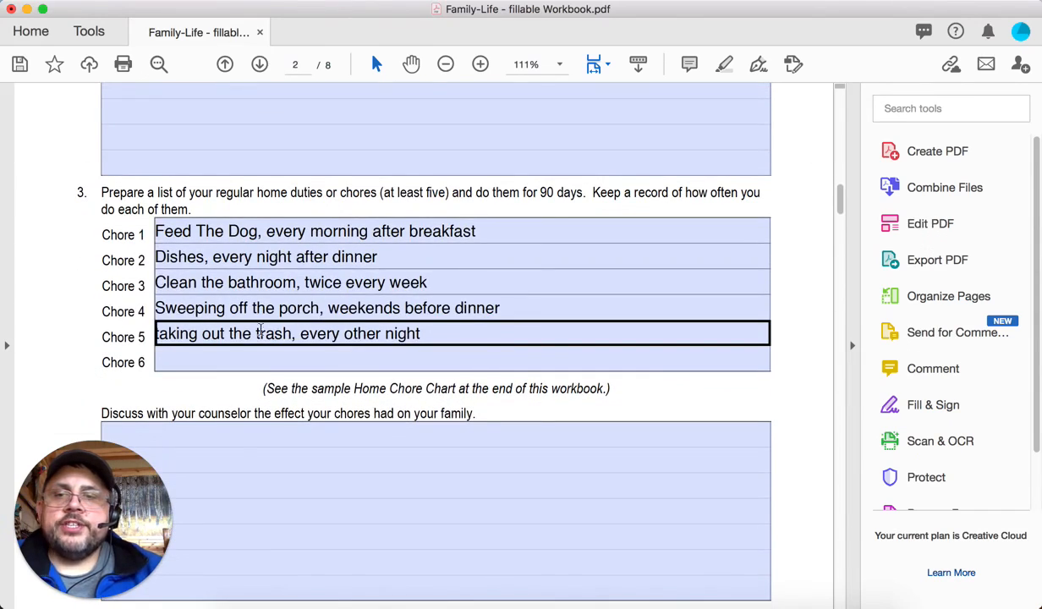
pyautogui.scroll(-3)
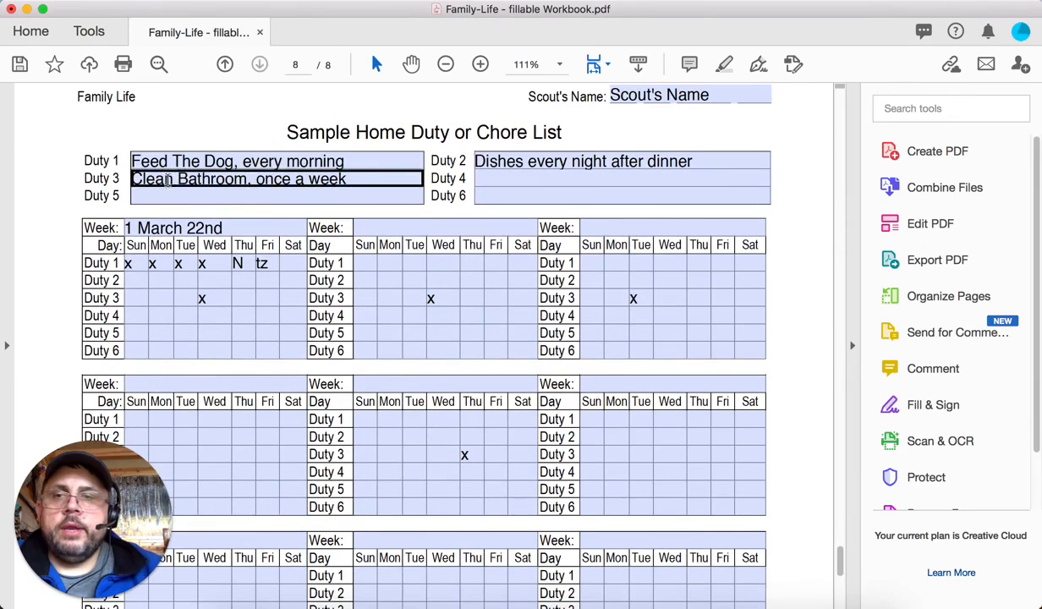
# Enter Duty 5 as 'Taking Trash out, every other night' and select its week-one Monday cell
pyautogui.write('T')
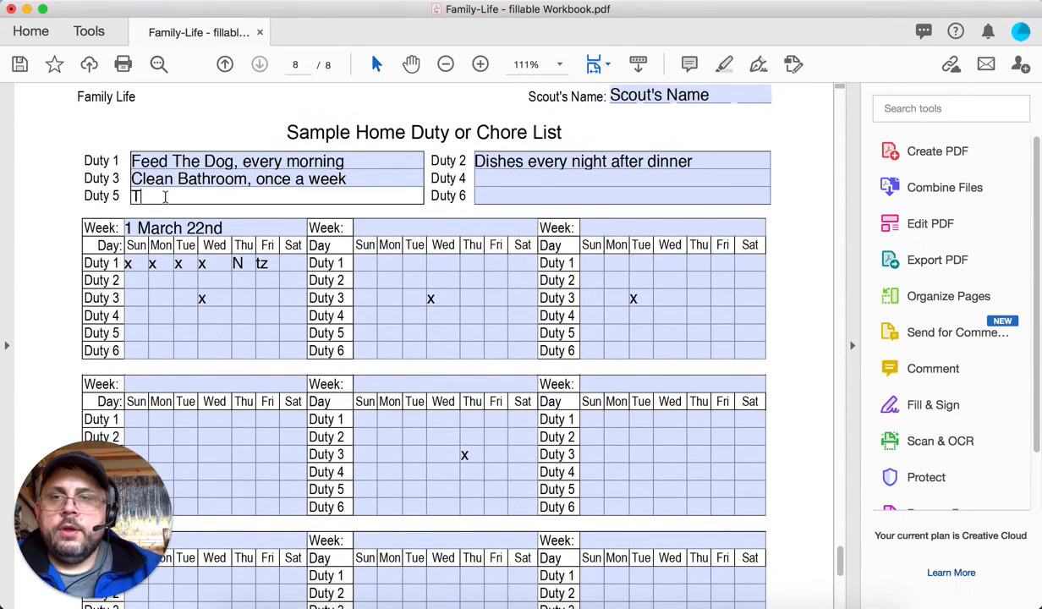
pyautogui.write('aking Tra')
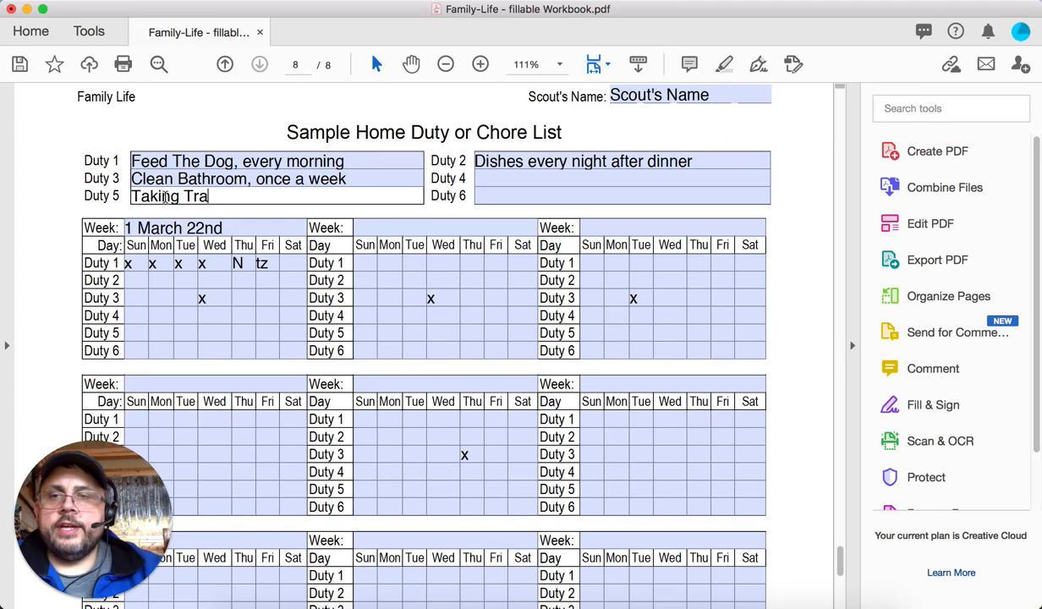
pyautogui.write('sh out, every other night')
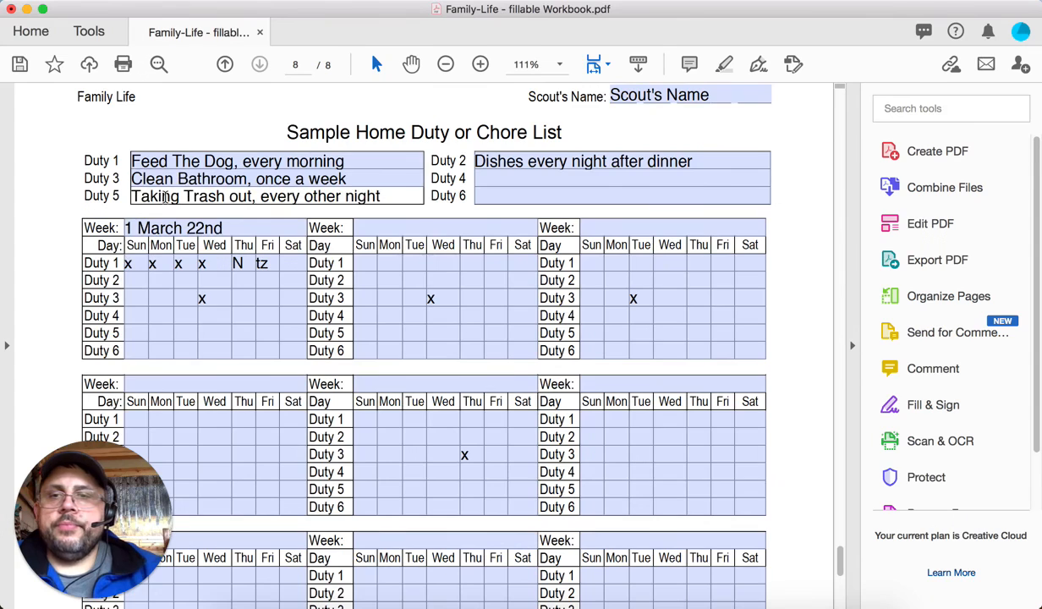
pyautogui.click(136, 316)
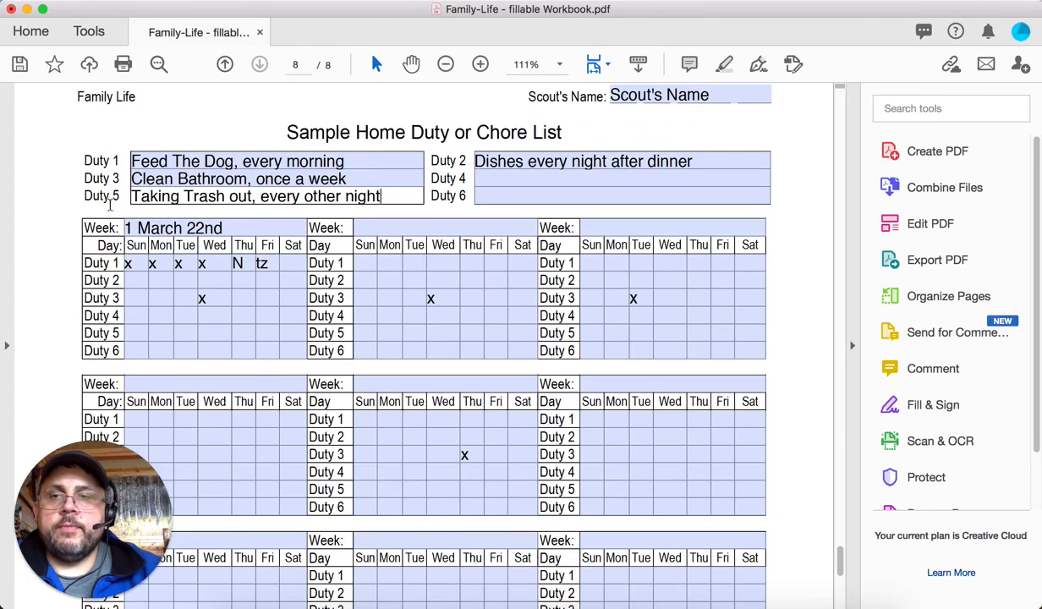
pyautogui.click(159, 332)
pyautogui.write('x')
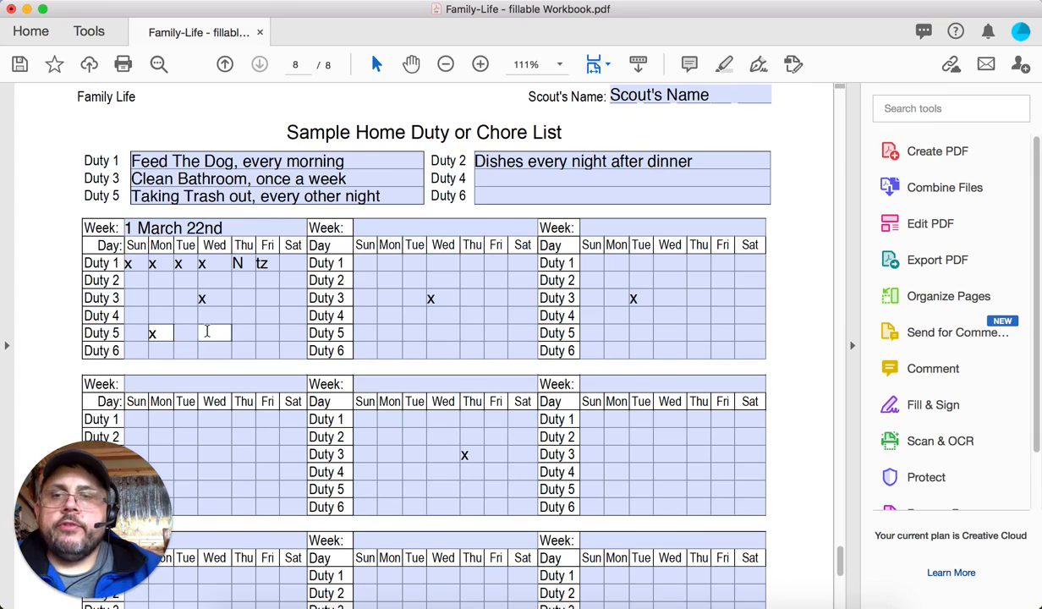
# Move through Duty 5's week-one cells and mark Monday of week two with x
pyautogui.click(186, 332)
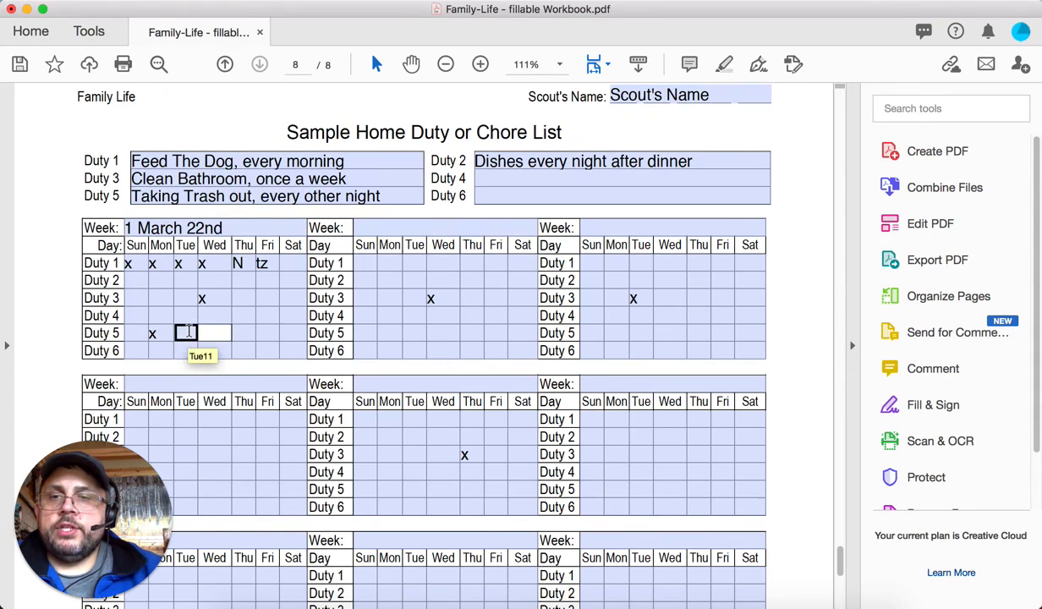
pyautogui.click(268, 332)
pyautogui.write('x')
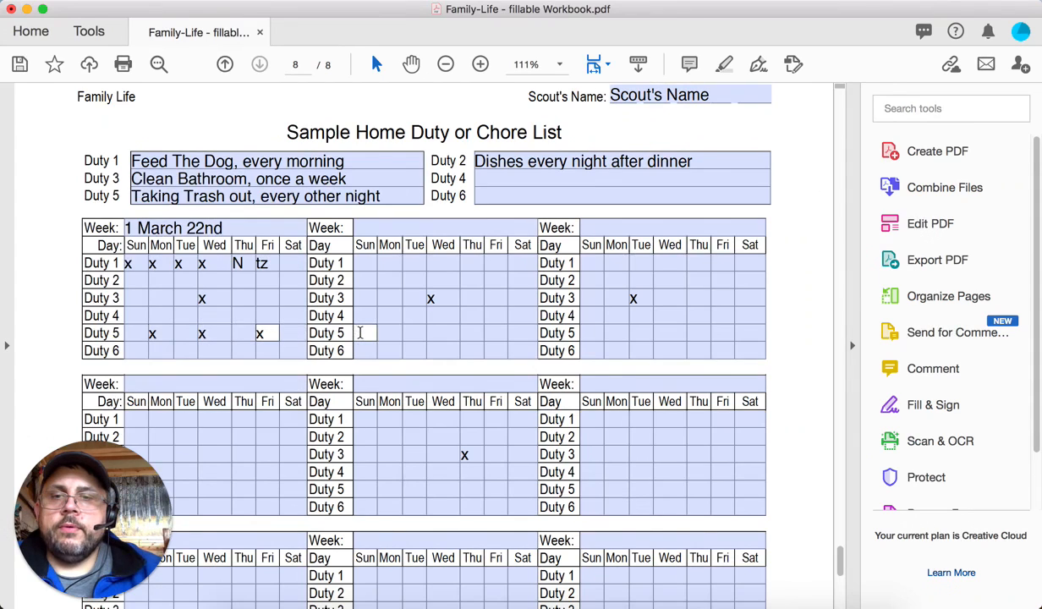
pyautogui.click(389, 332)
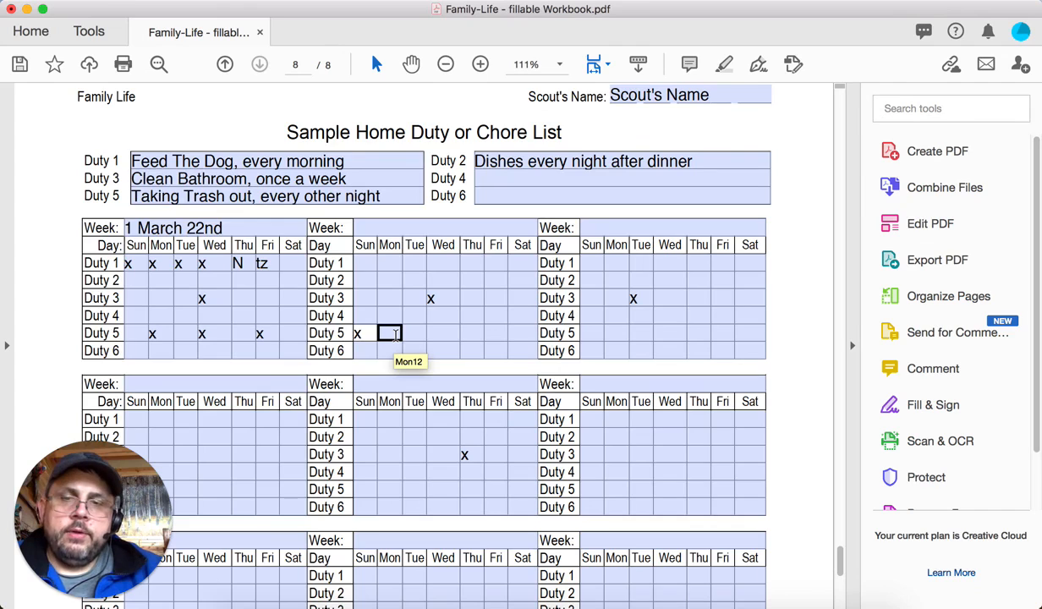
pyautogui.write('x')
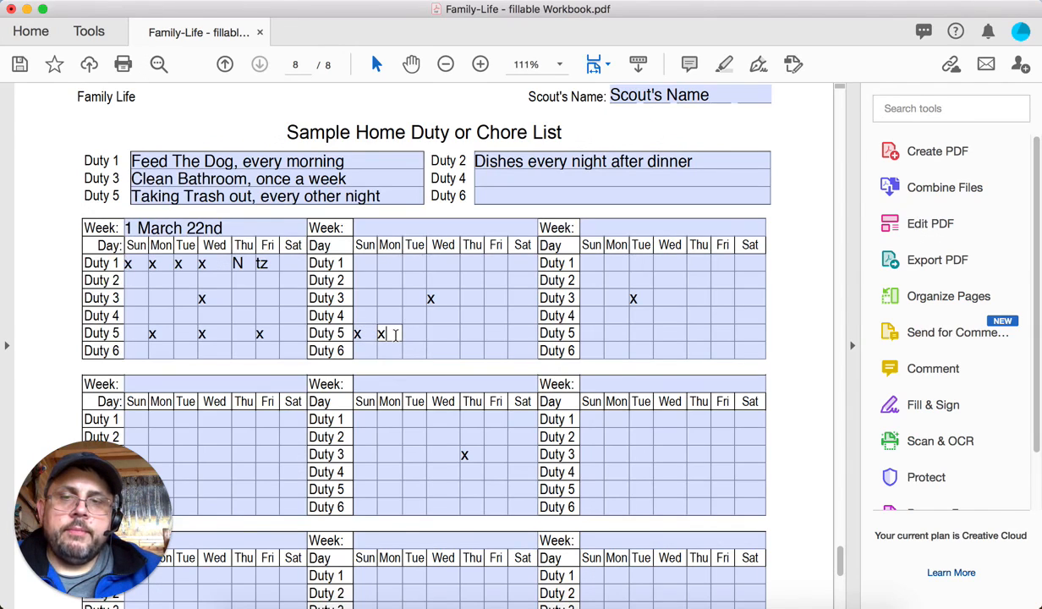
# Mark Duty 5's week-two Tuesday N and the following day x, then recheck the Tuesday entry
pyautogui.click(415, 333)
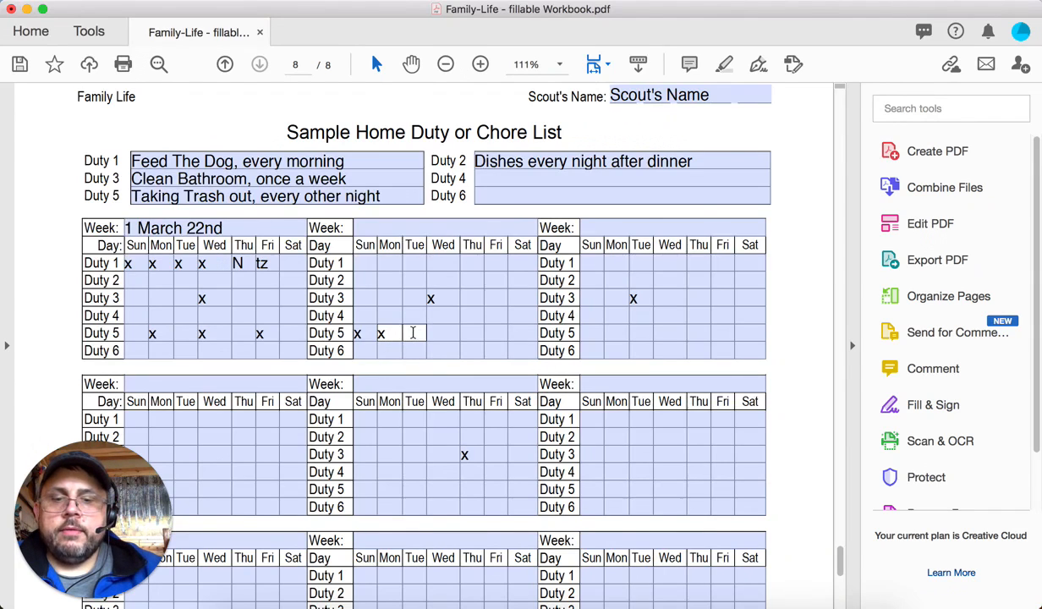
pyautogui.write('N')
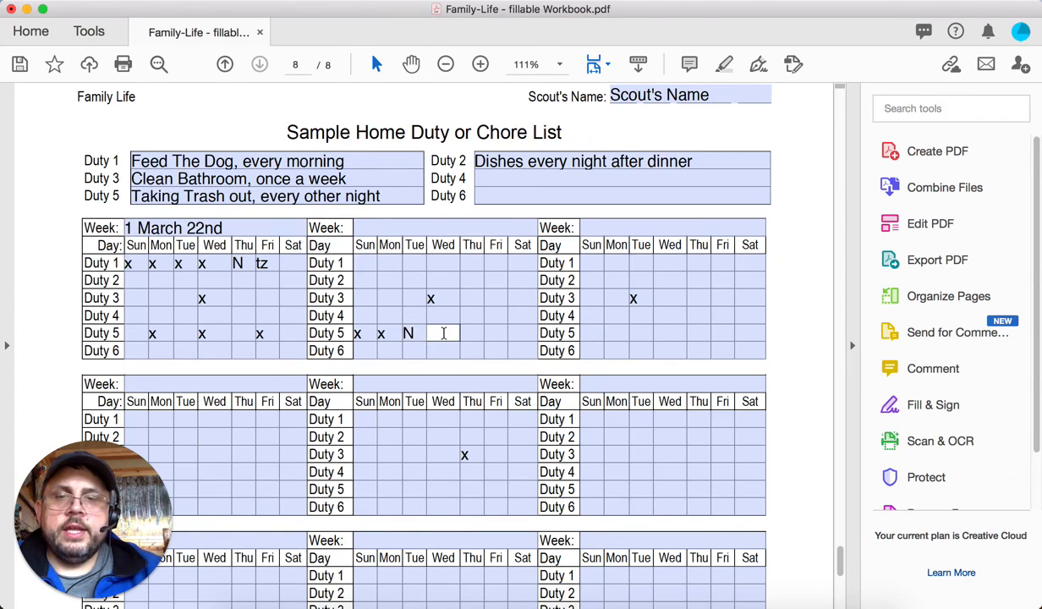
pyautogui.write('x')
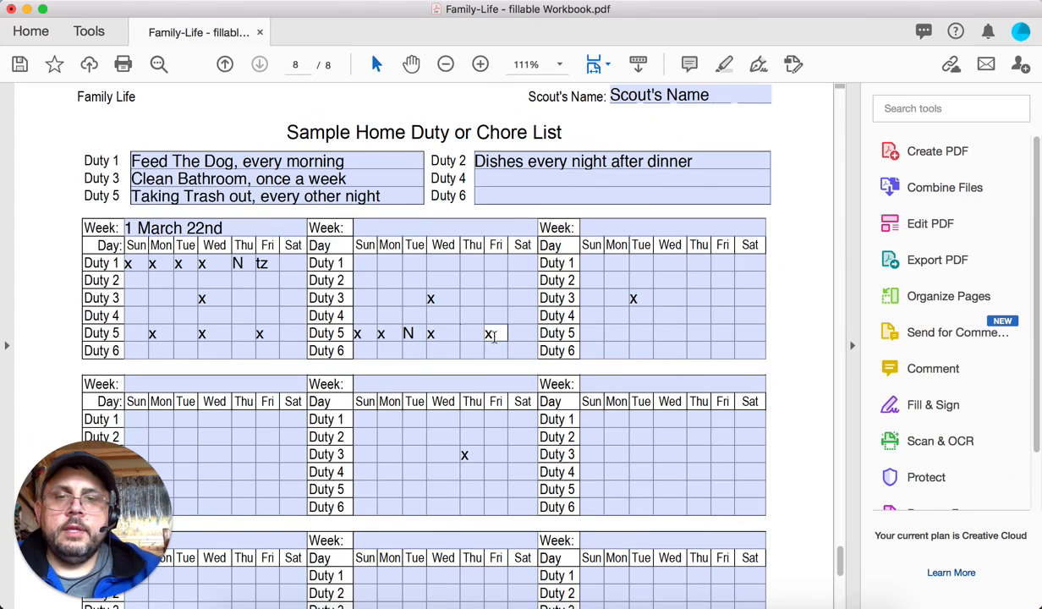
pyautogui.click(186, 331)
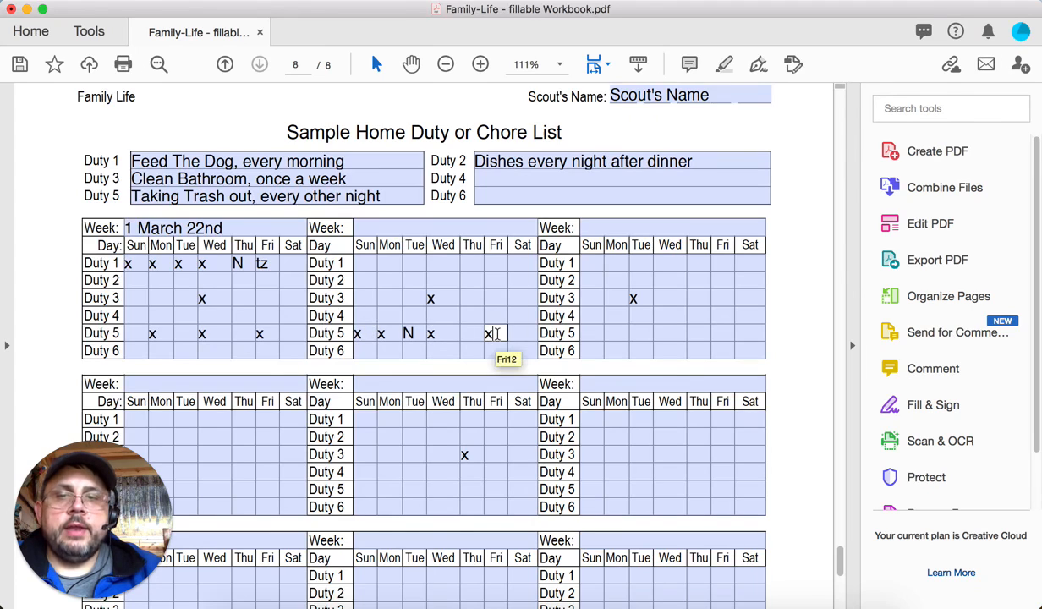
pyautogui.click(415, 331)
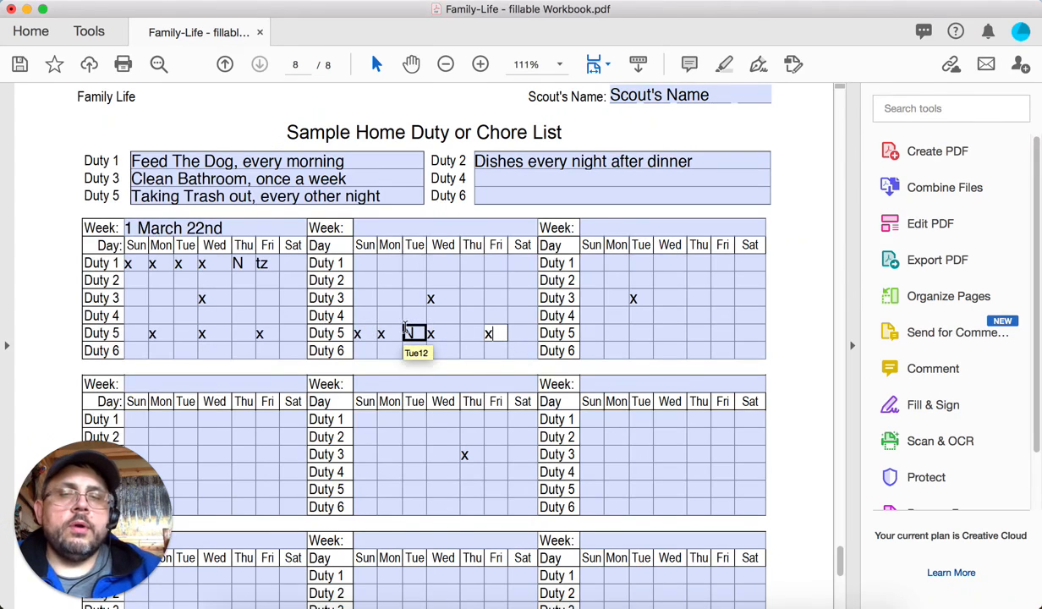